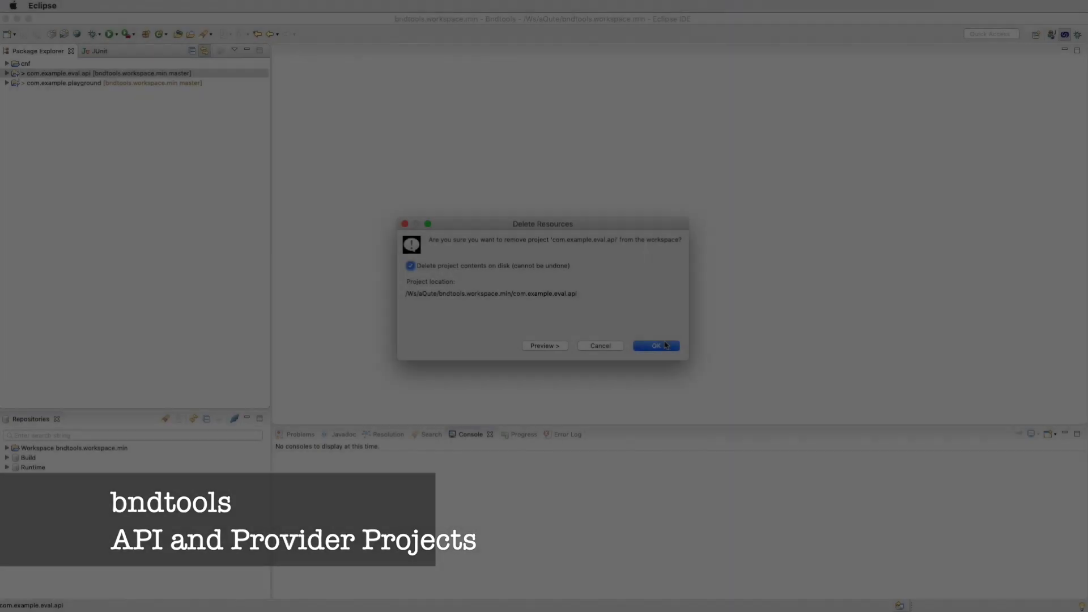
- Delete com.example.eval.api from the workspace along with its contents on disk
left_click(654, 345)
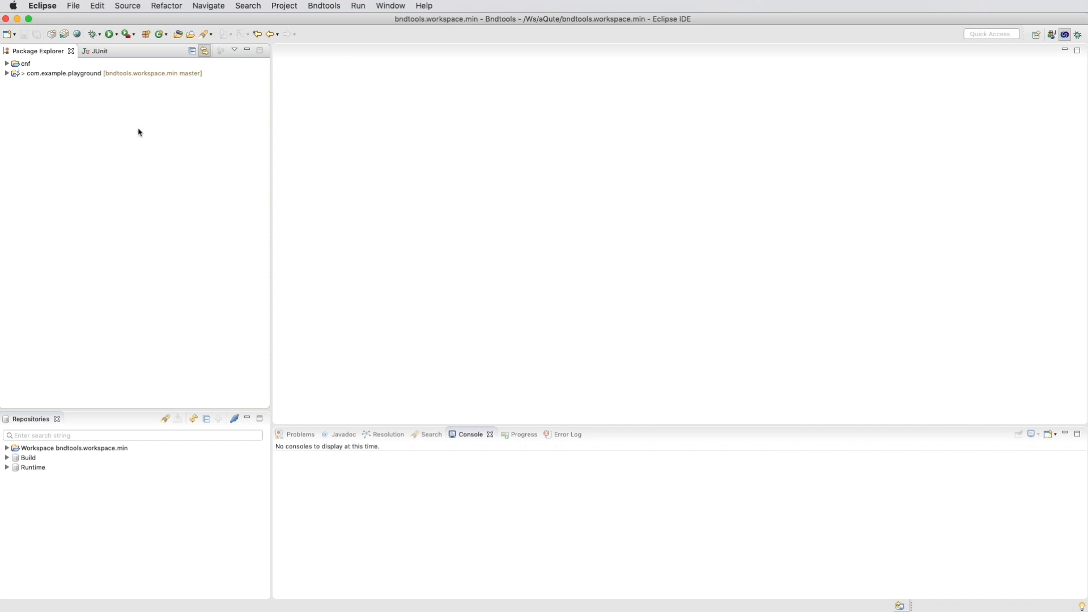
left_click(62, 143)
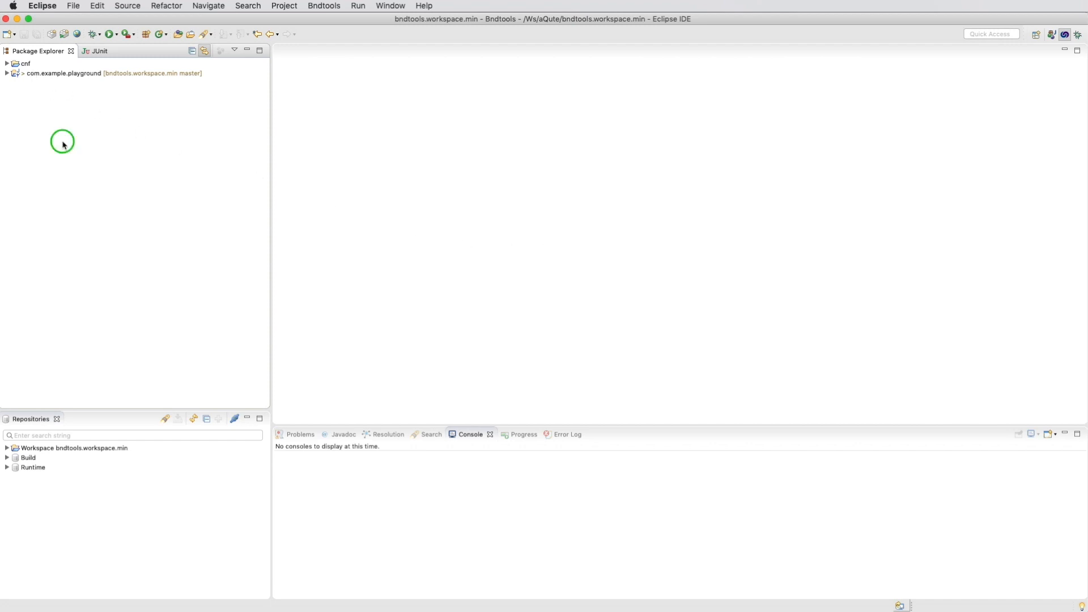
- Start a new Bnd OSGi project named com.example.eval.api targeting JavaSE-1.8
right_click(62, 143)
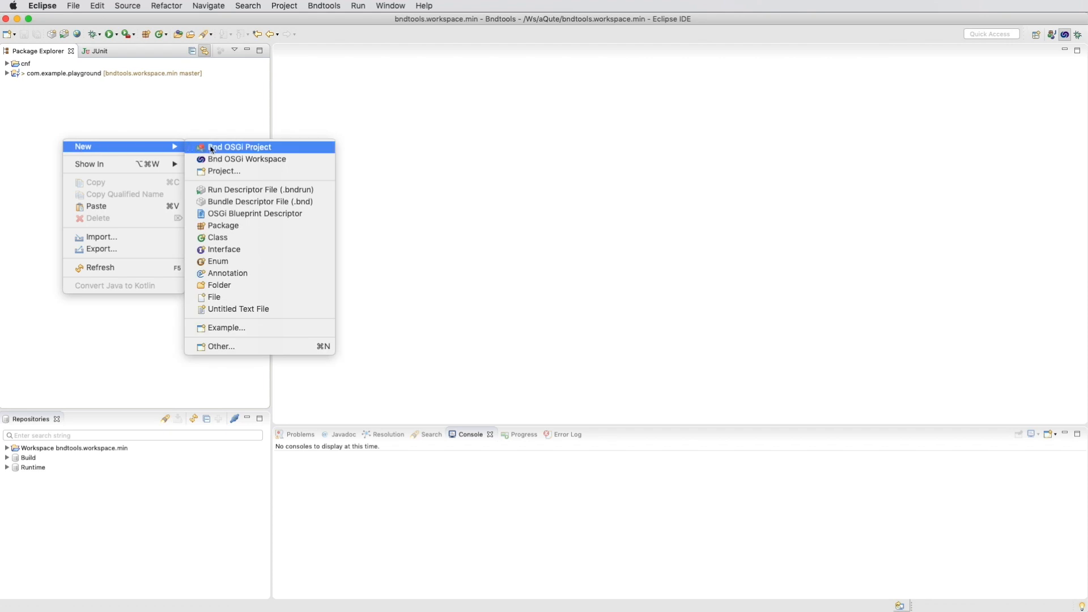
left_click(239, 146)
type("com.example.")
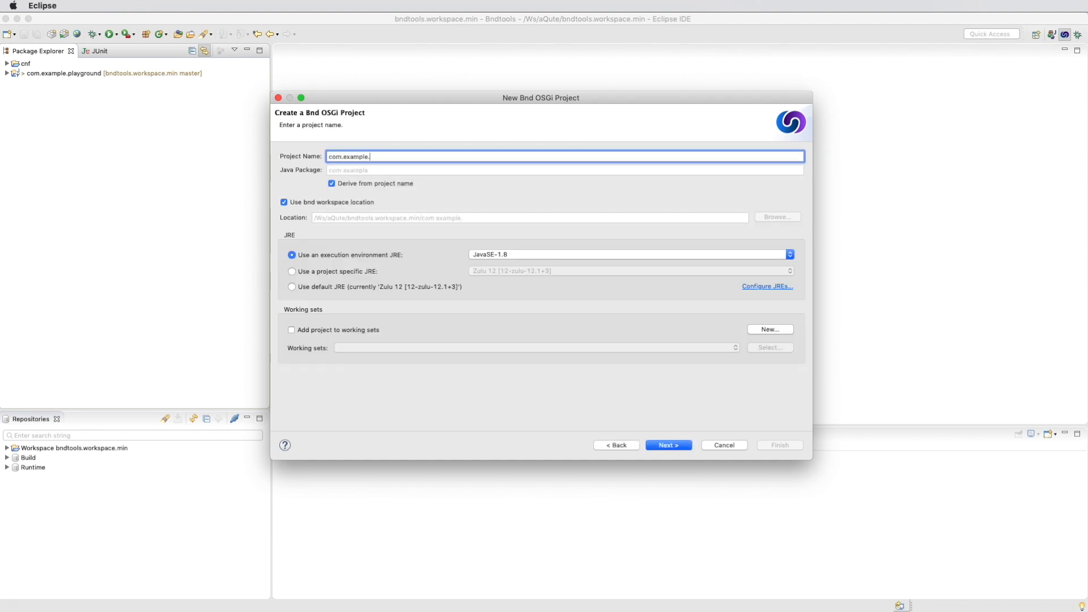
type("eval.api")
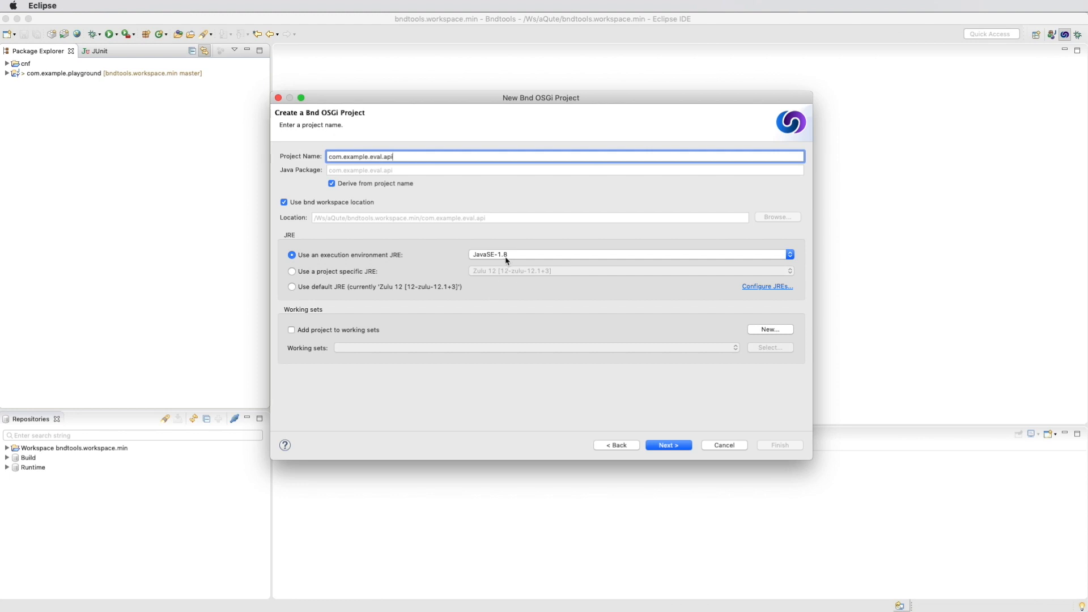
left_click(789, 254)
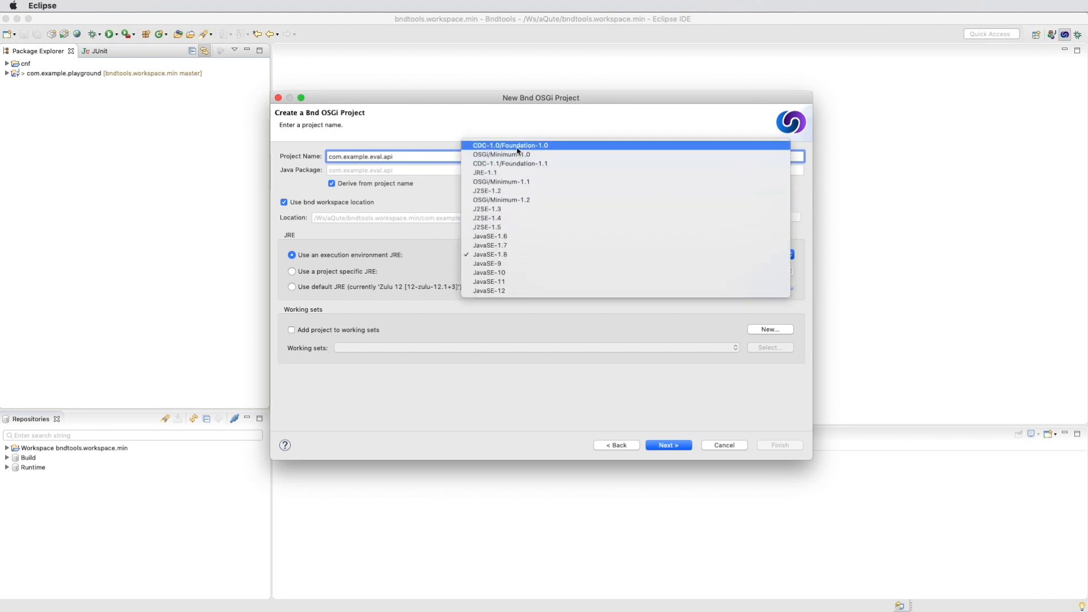
left_click(489, 254)
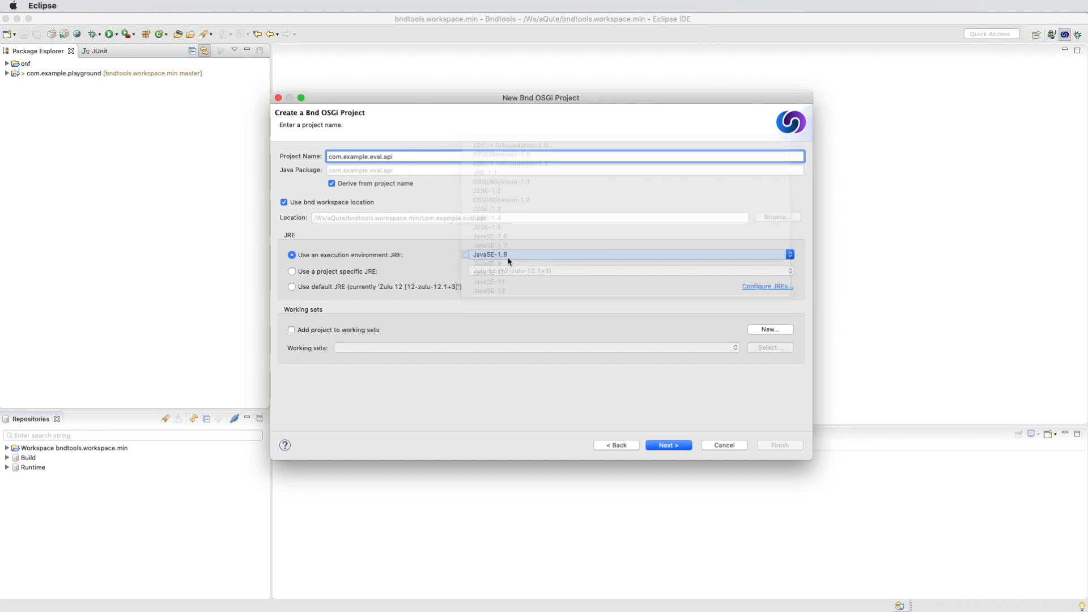
left_click(489, 254)
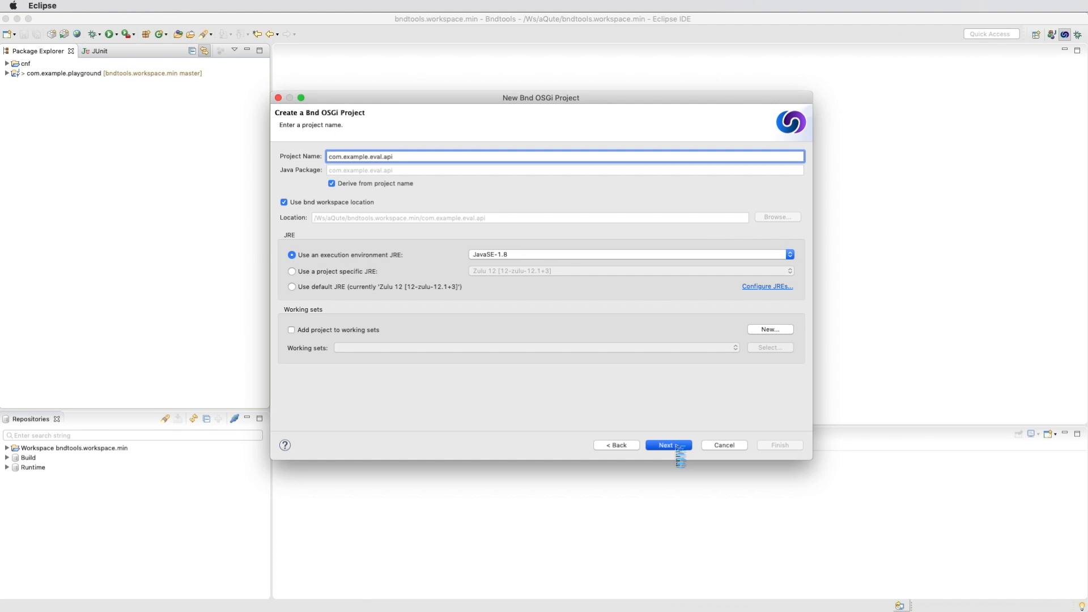
- Accept Eval as the template service and finish creating the project
left_click(667, 445)
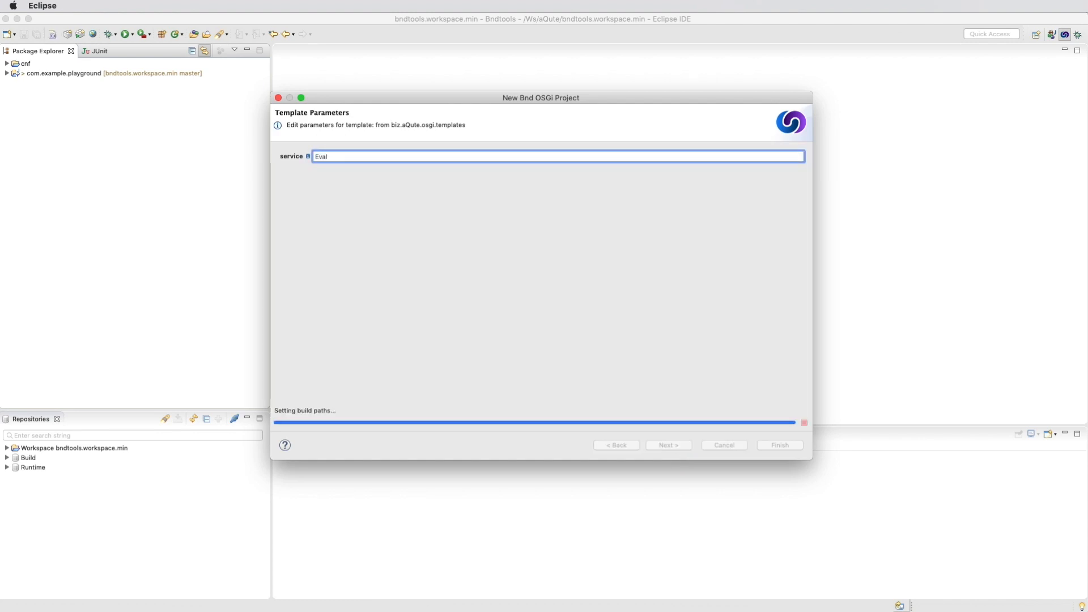
left_click(666, 445)
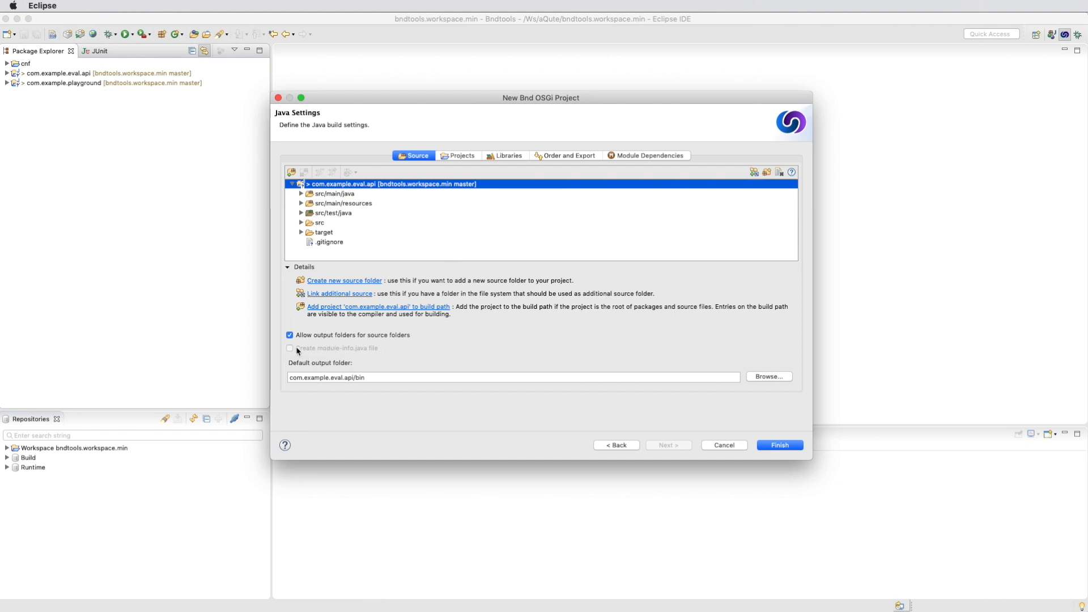
mouse_move(309, 352)
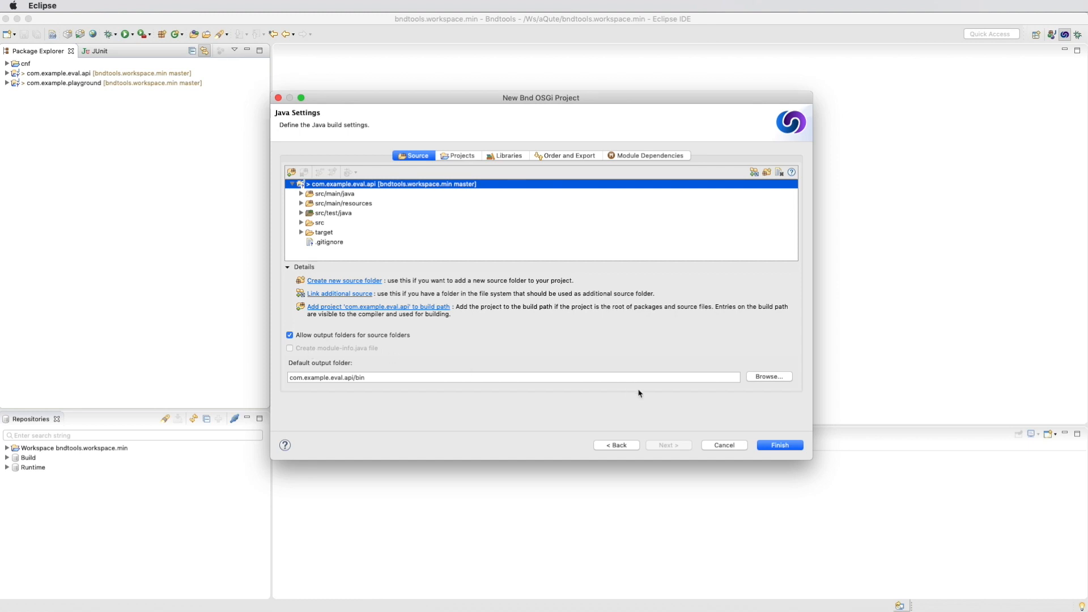
left_click(779, 445)
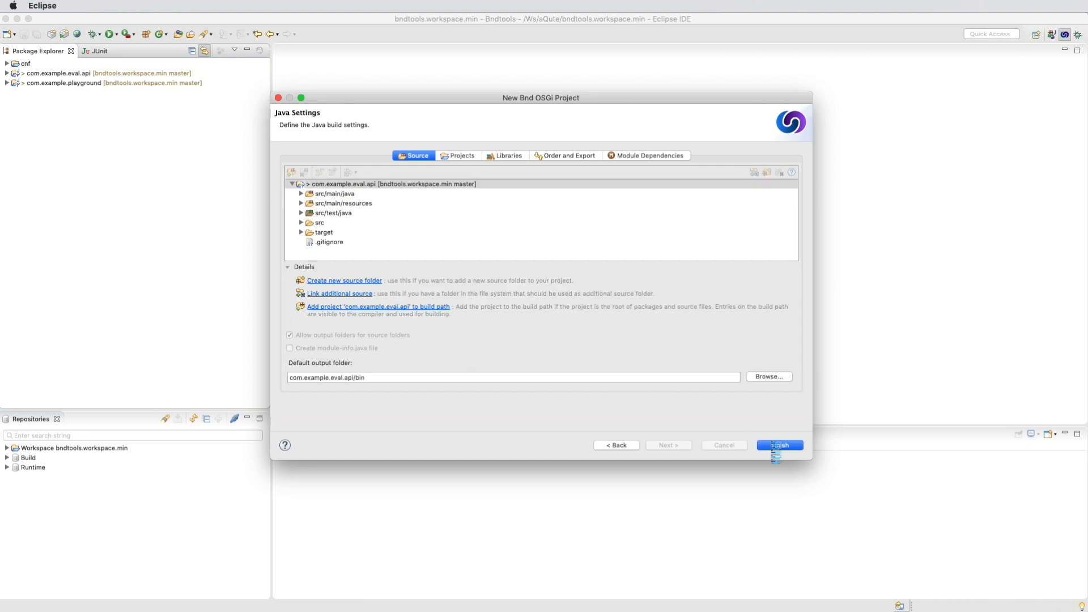
left_click(777, 444)
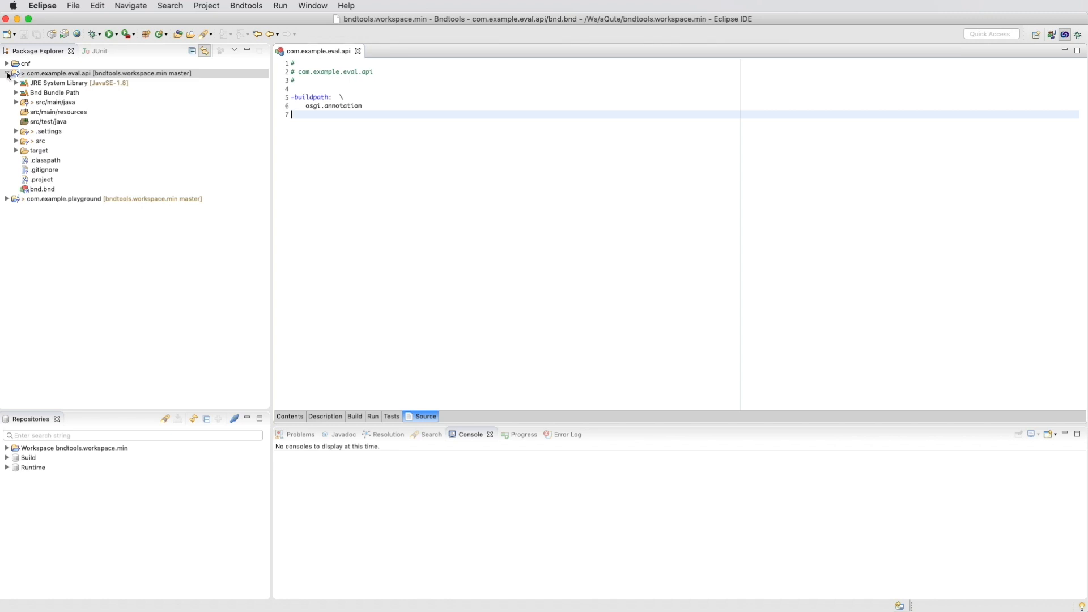
- Declare 'double eval(String expression) throws Exception;' in the Eval interface body
left_click(15, 102)
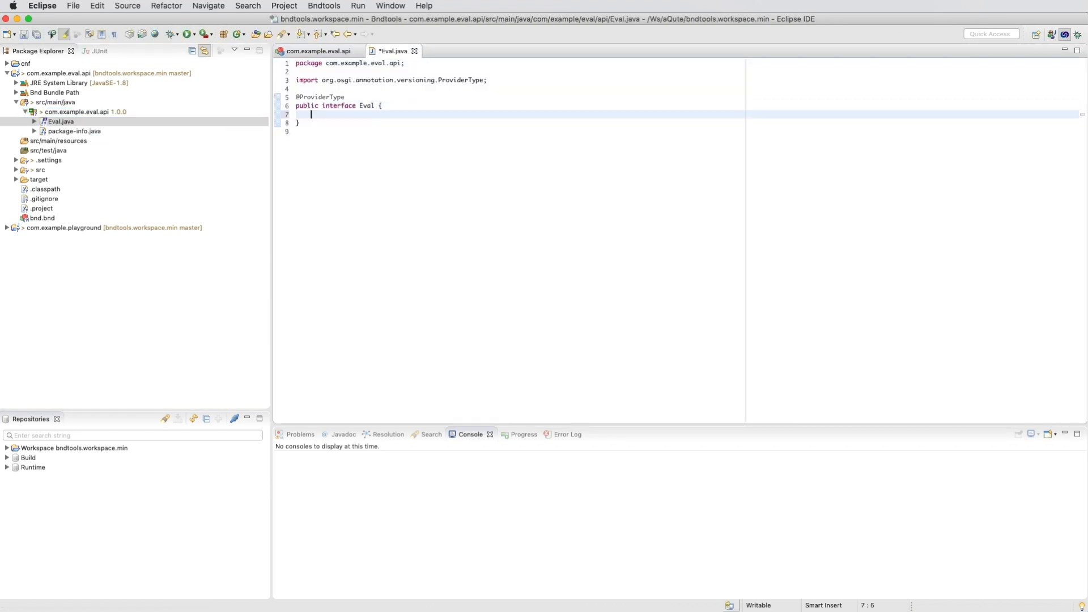
type("double eval(String expression) throws")
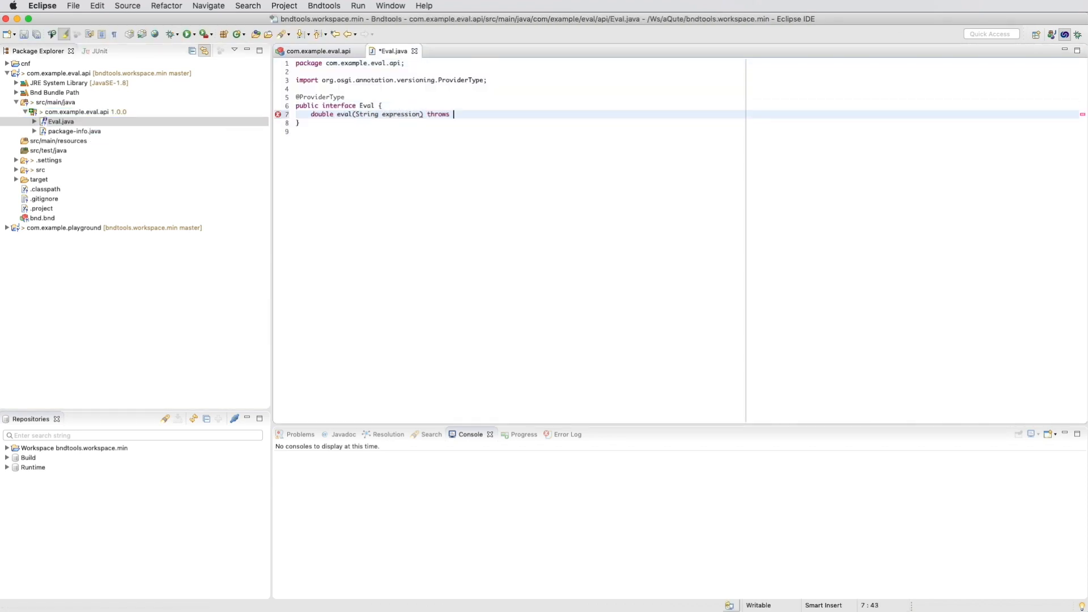
type("Exception;")
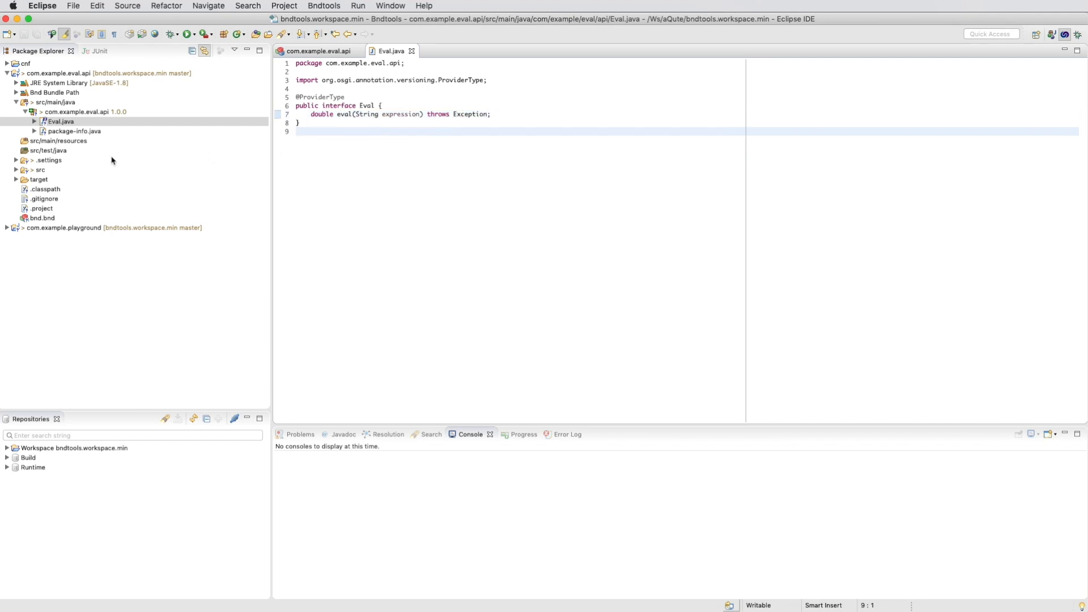
- View the built com.example.eval.api.jar manifest, then open the api package's package-info.java
left_click(62, 121)
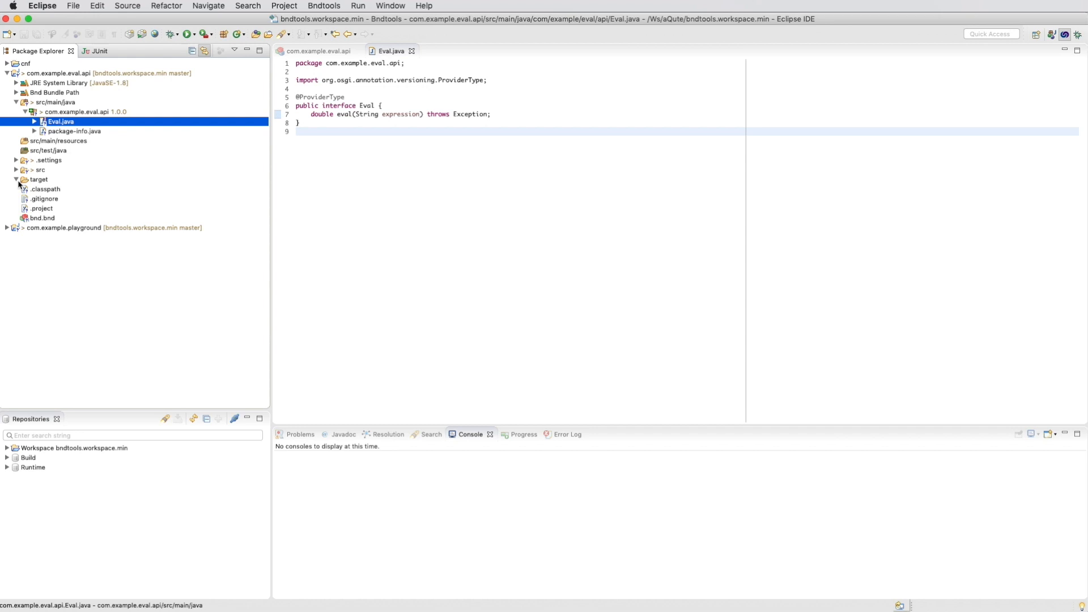
double_click(75, 207)
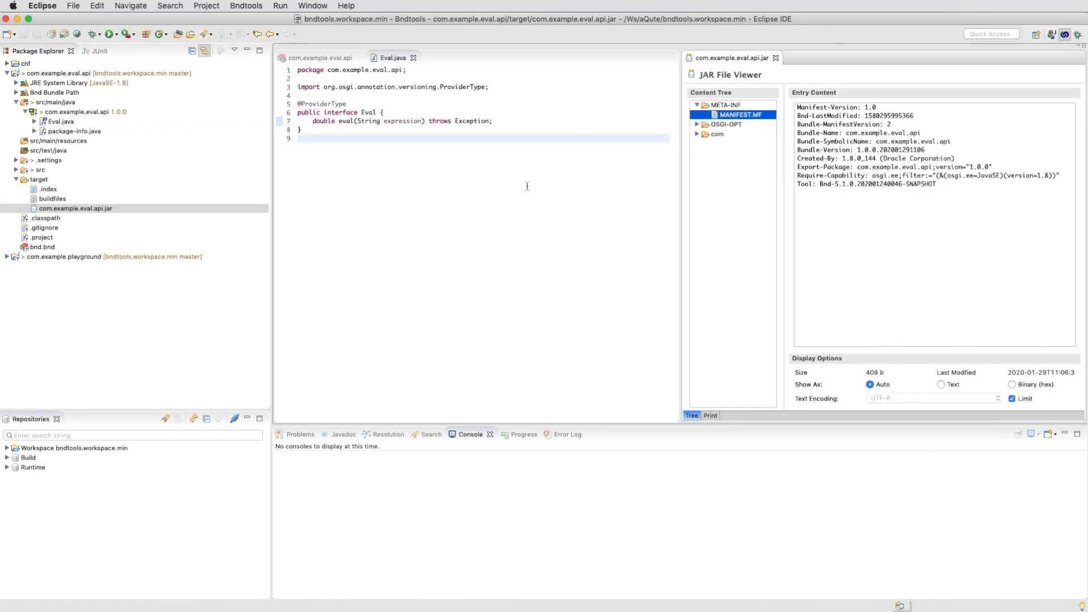
mouse_move(679, 197)
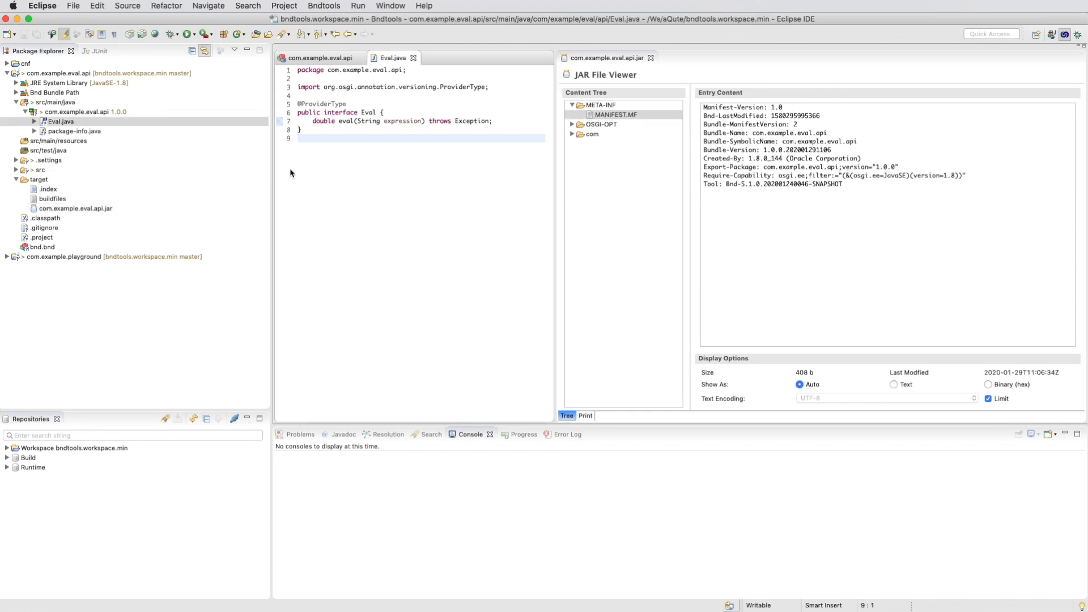
double_click(74, 131)
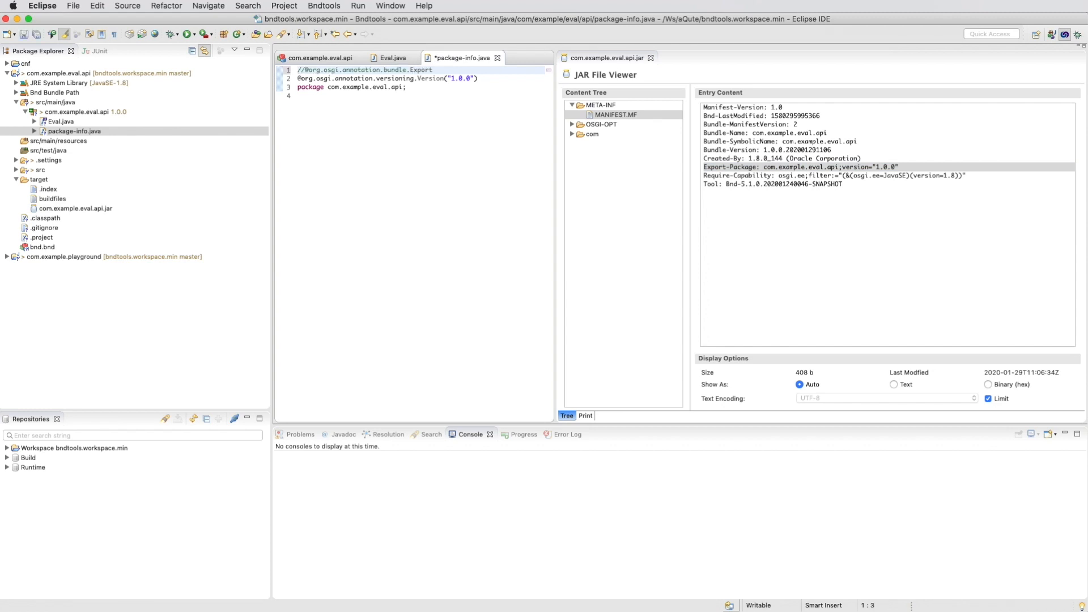
key("cmd+s")
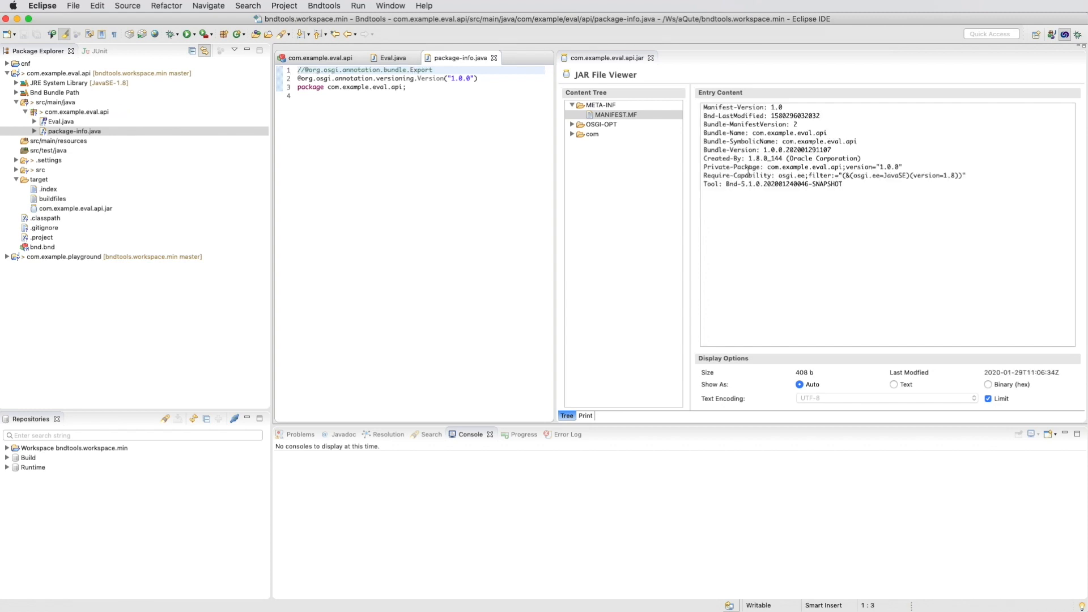
left_click(615, 114)
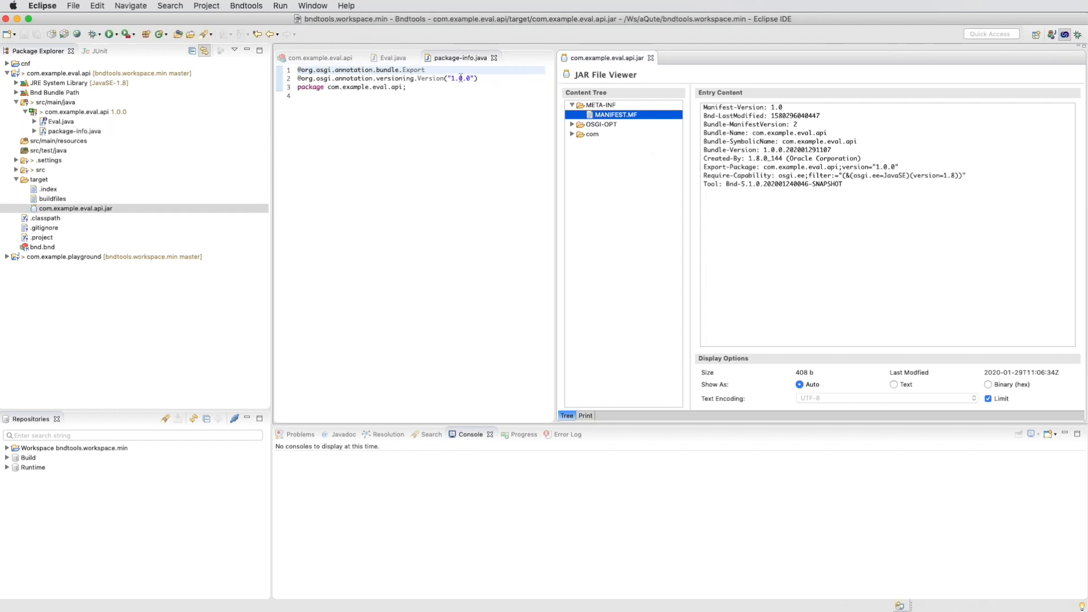
type("1.2.0")
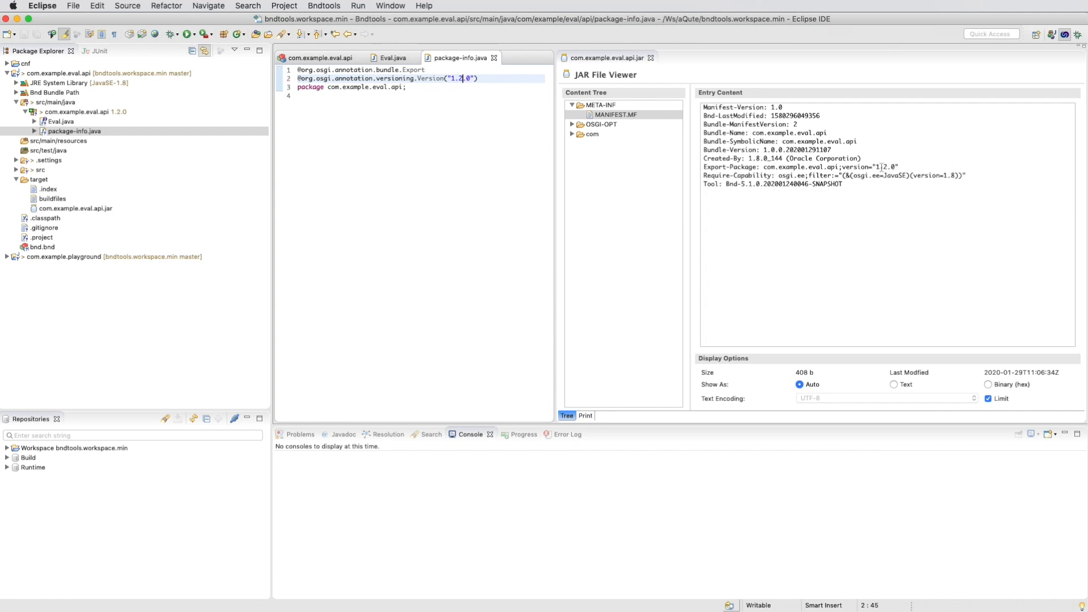
left_click(615, 115)
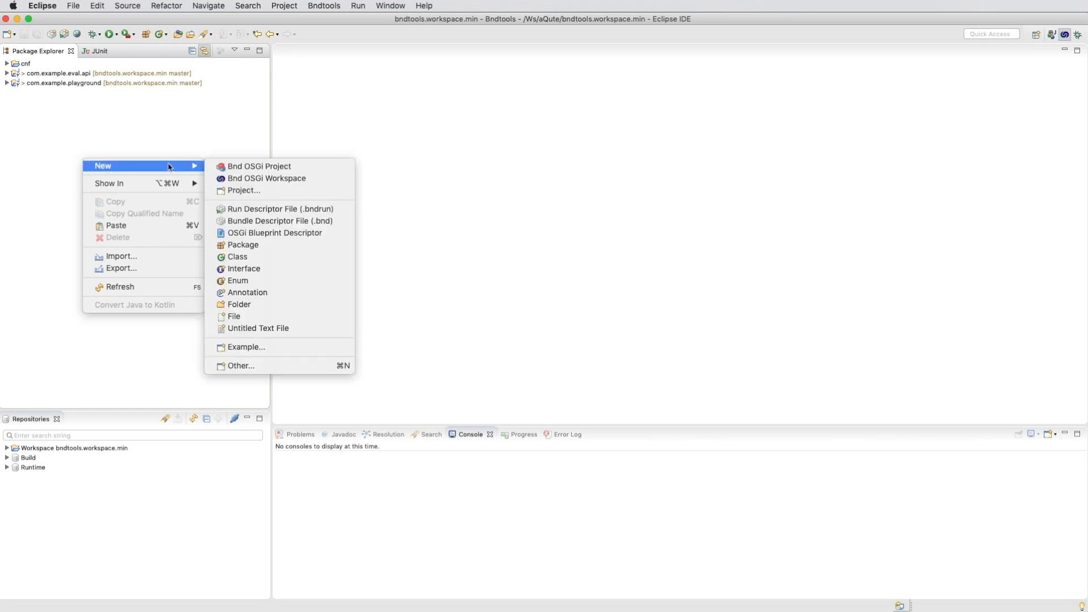
- Pick the Provider Bundle template and name the project com.example.eval.simple.provider
left_click(259, 166)
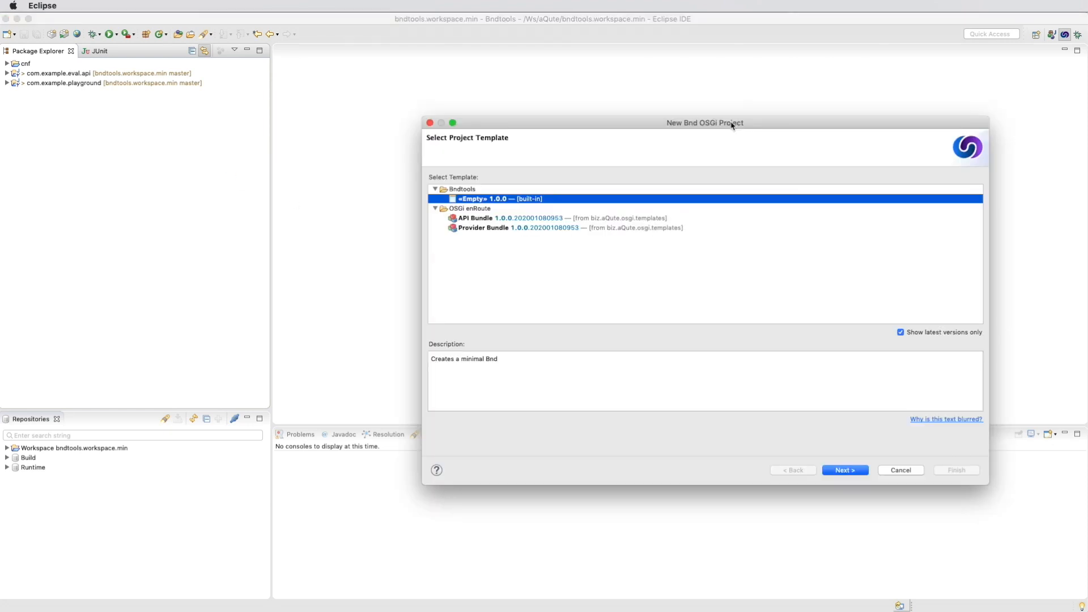
left_click(844, 469)
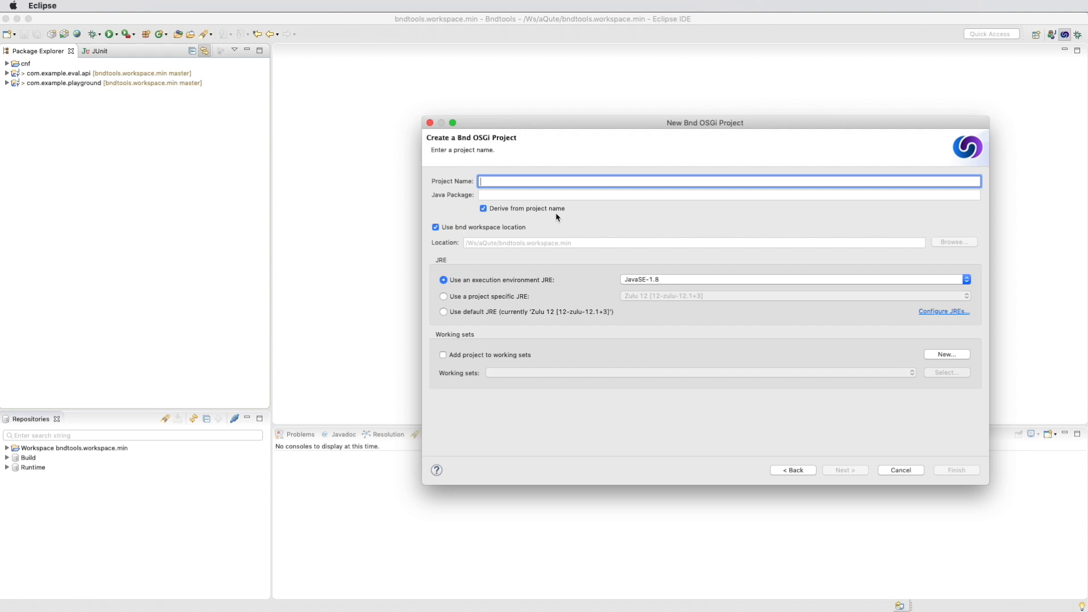
type("com.example.eval")
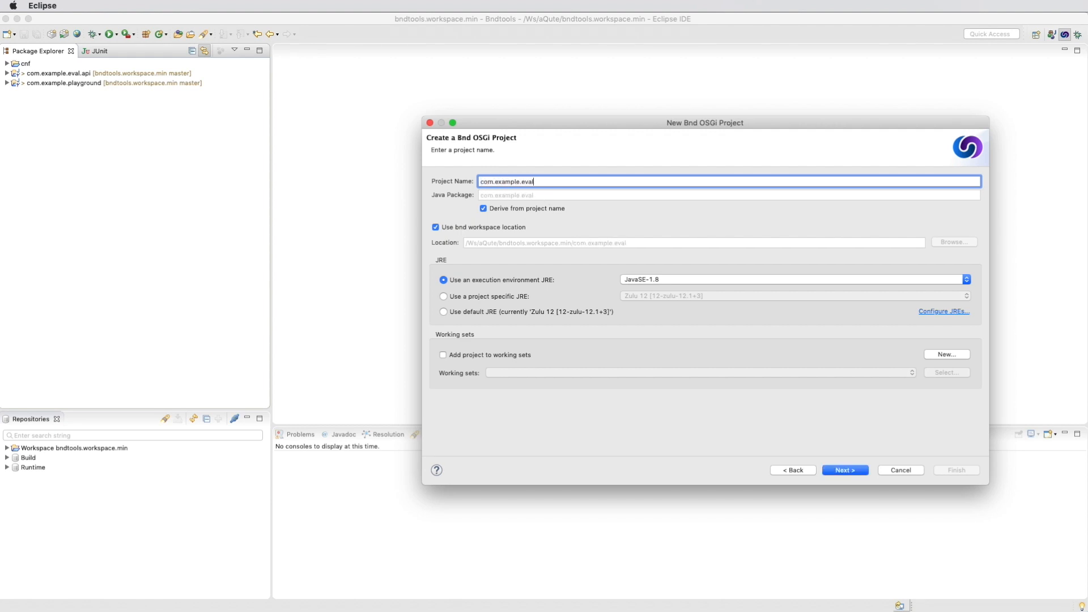
type(".simple.provid")
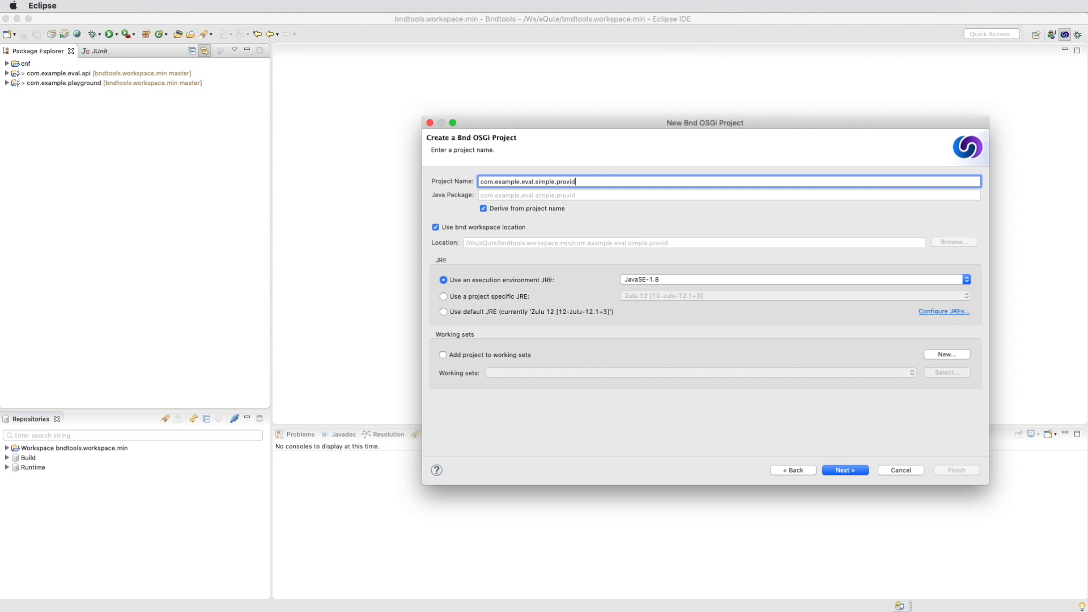
type("er")
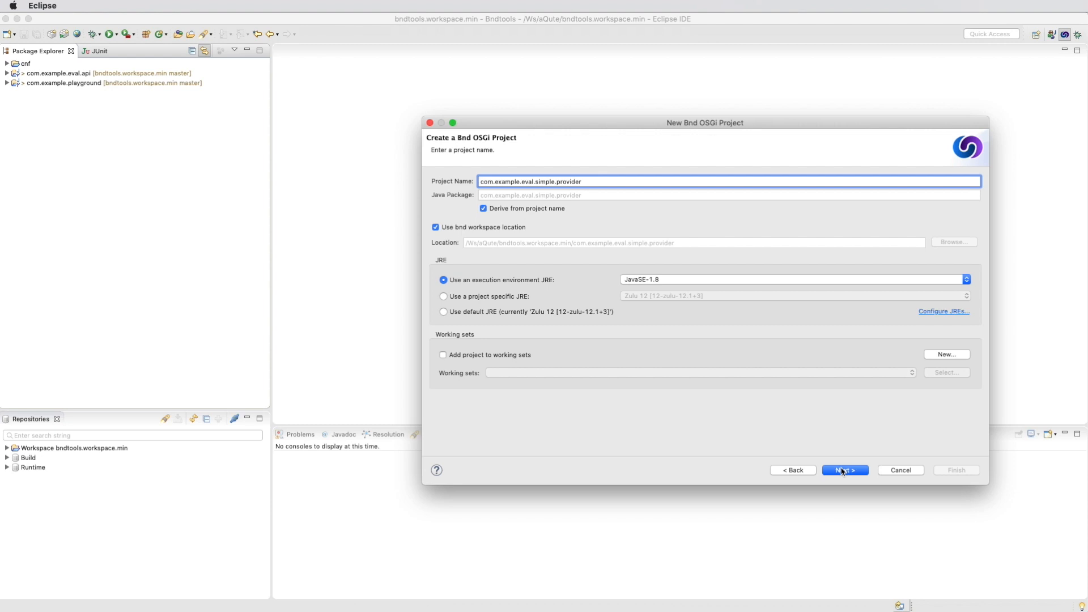
- Set the provider class to EvalImpl and finish creating the project
left_click(844, 470)
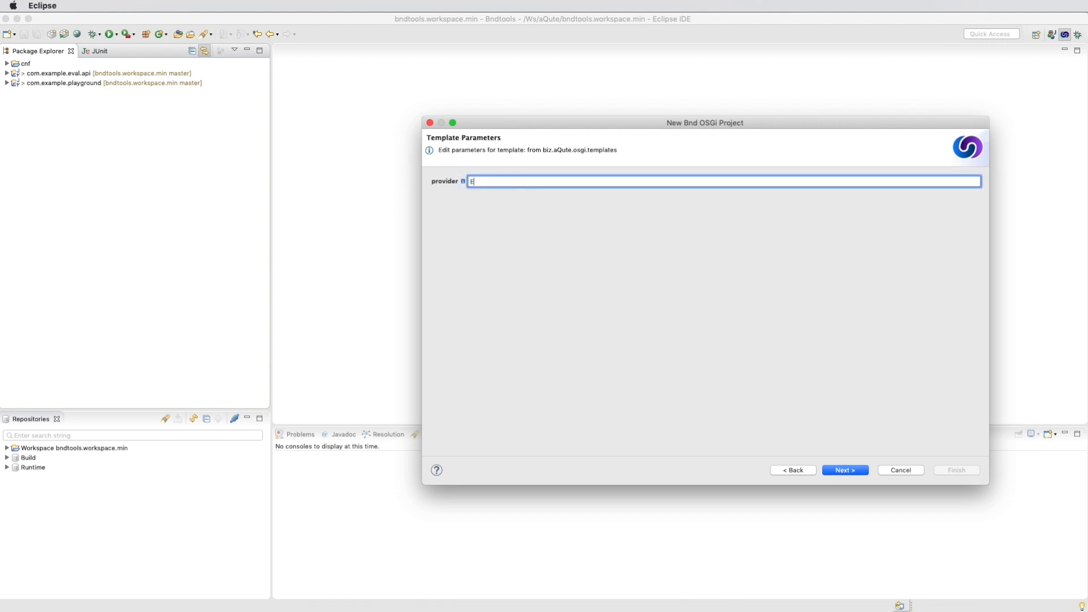
type("valImpl")
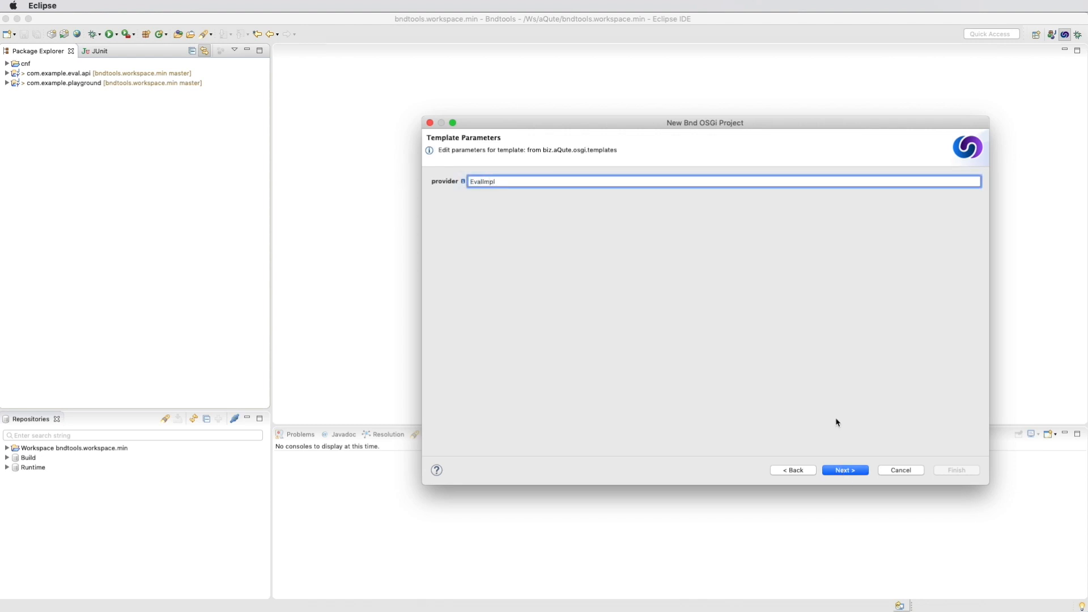
left_click(843, 469)
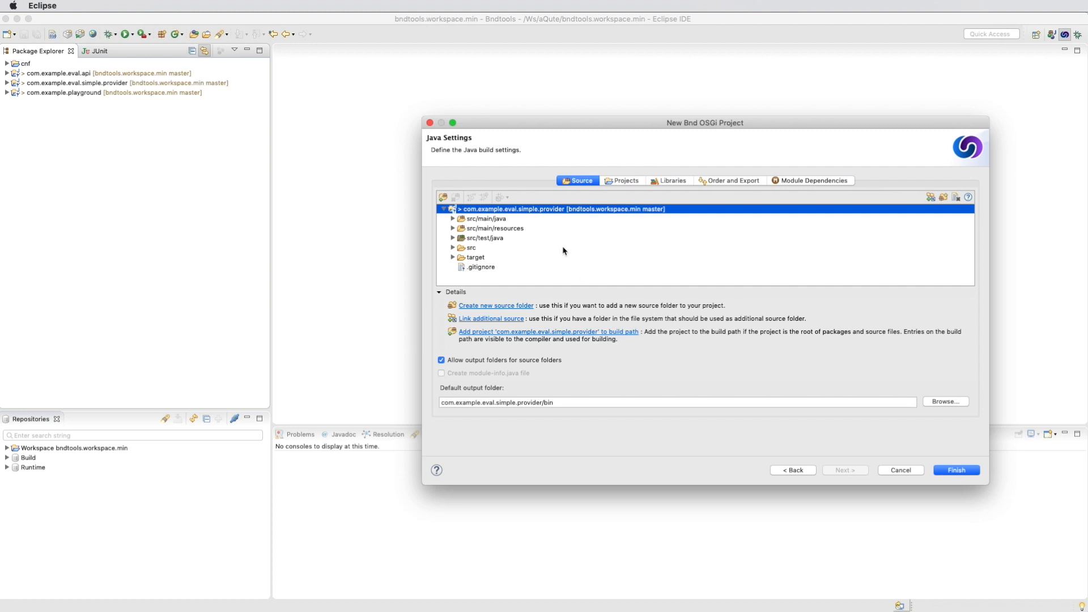
mouse_move(566, 386)
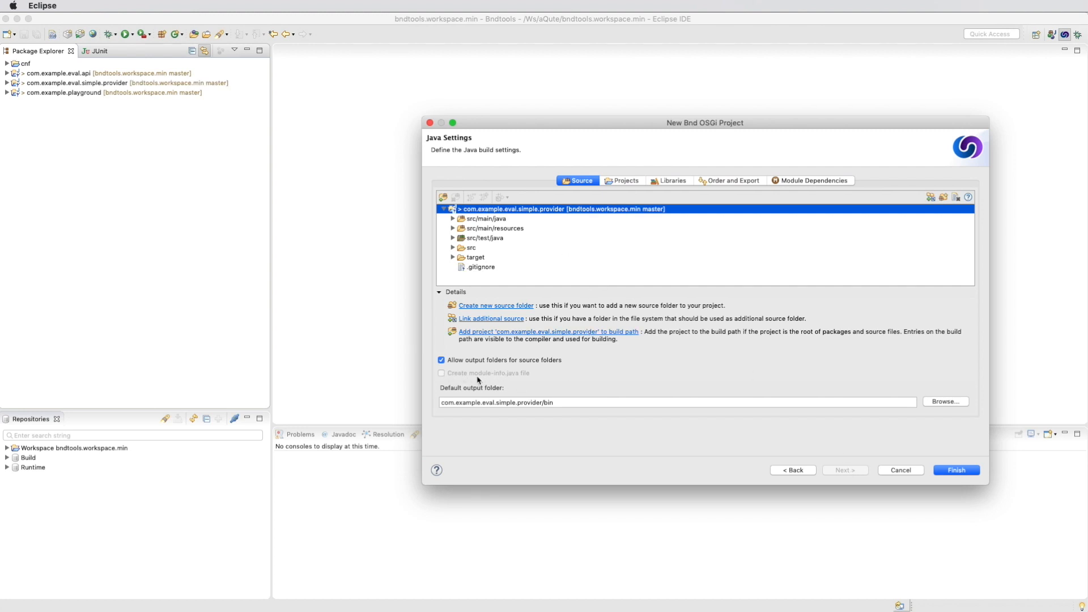
left_click(955, 470)
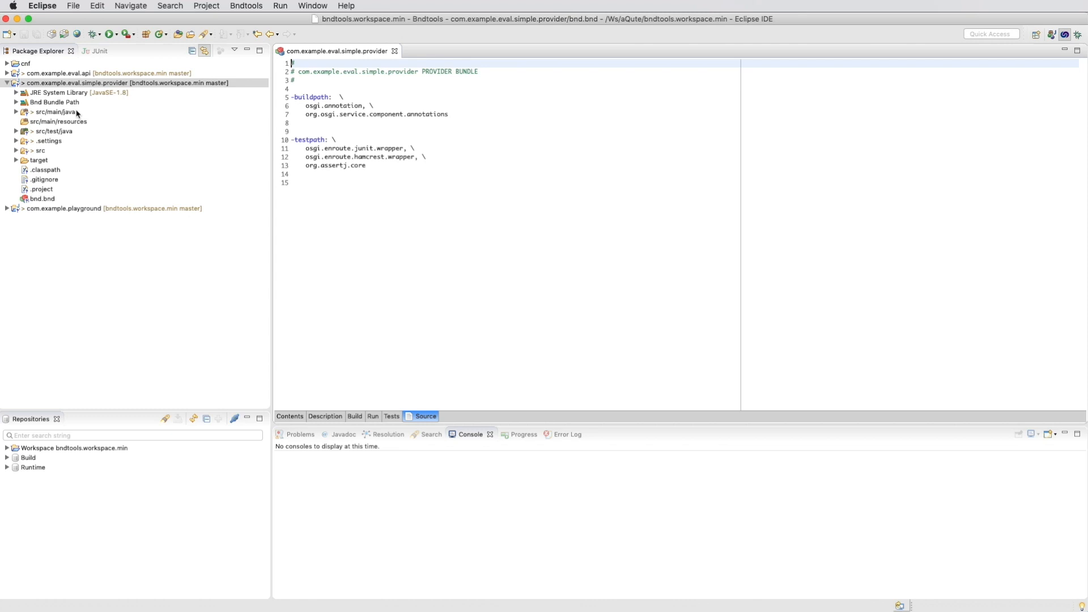
- Make EvalImpl implement Eval in EvalImpl.java
left_click(55, 112)
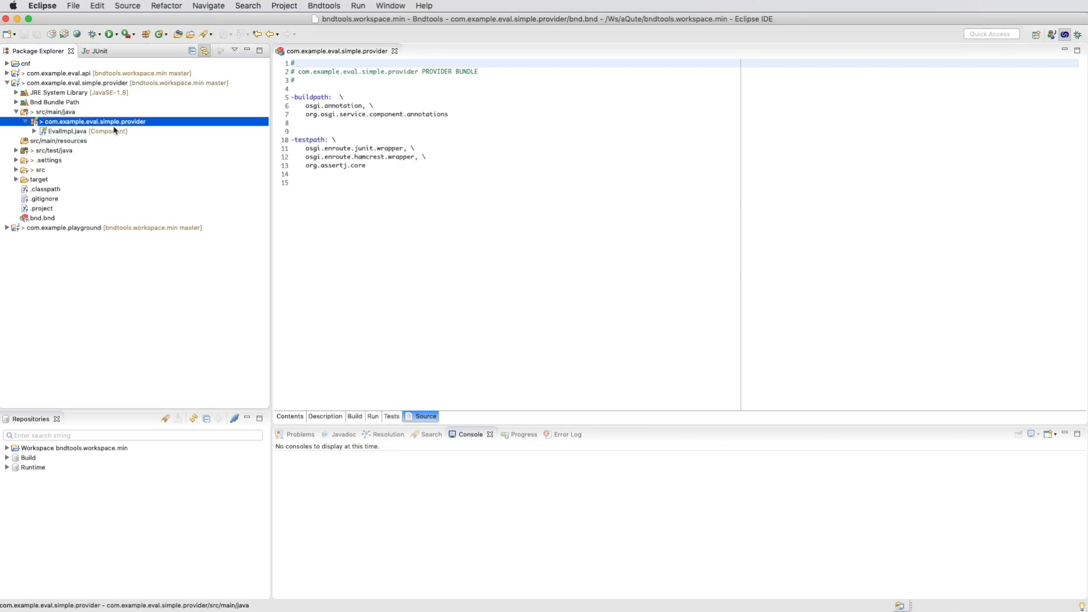
left_click(84, 131)
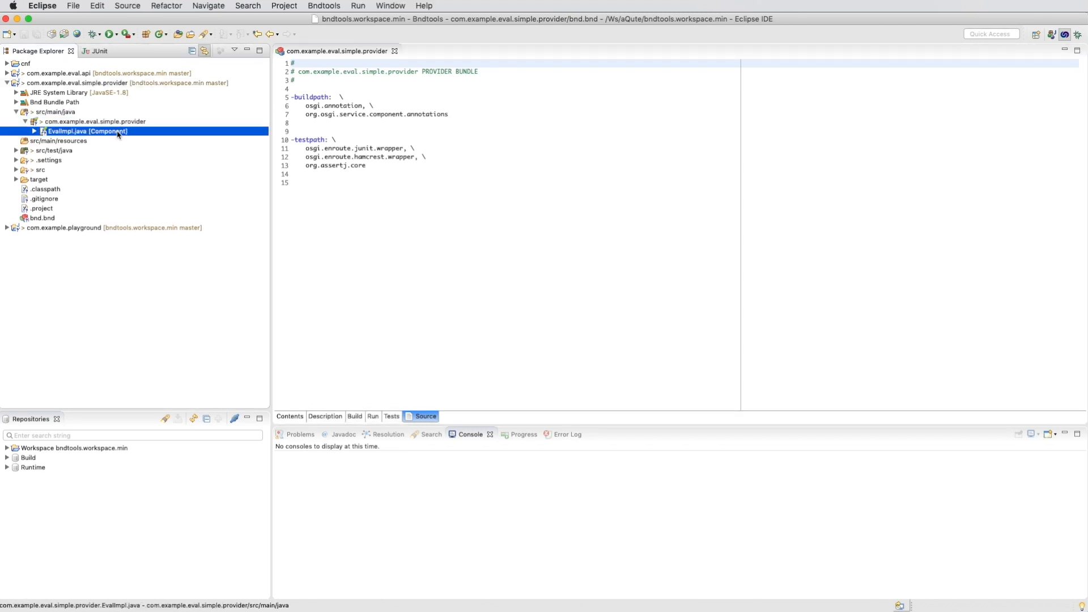
double_click(87, 131)
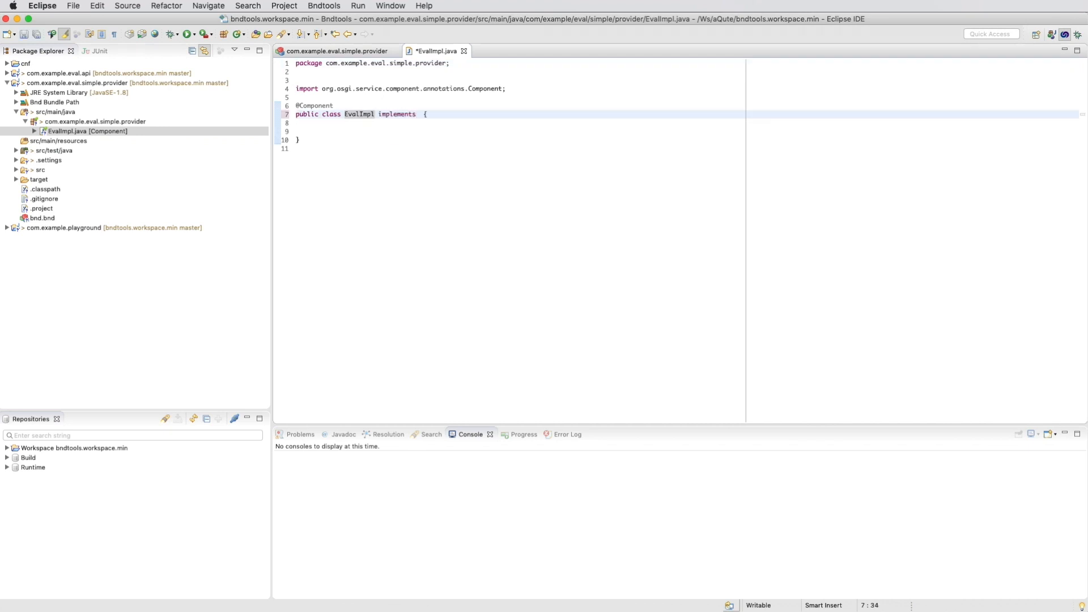
type("Eval")
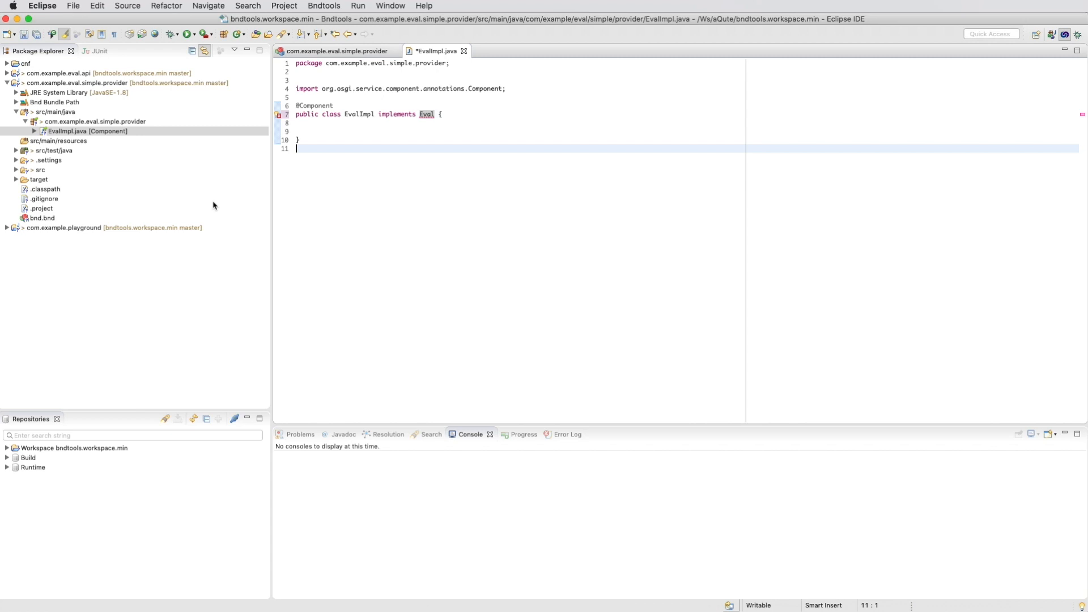
- Add com.example.eval.api to the provider's bnd.bnd build path
left_click(41, 218)
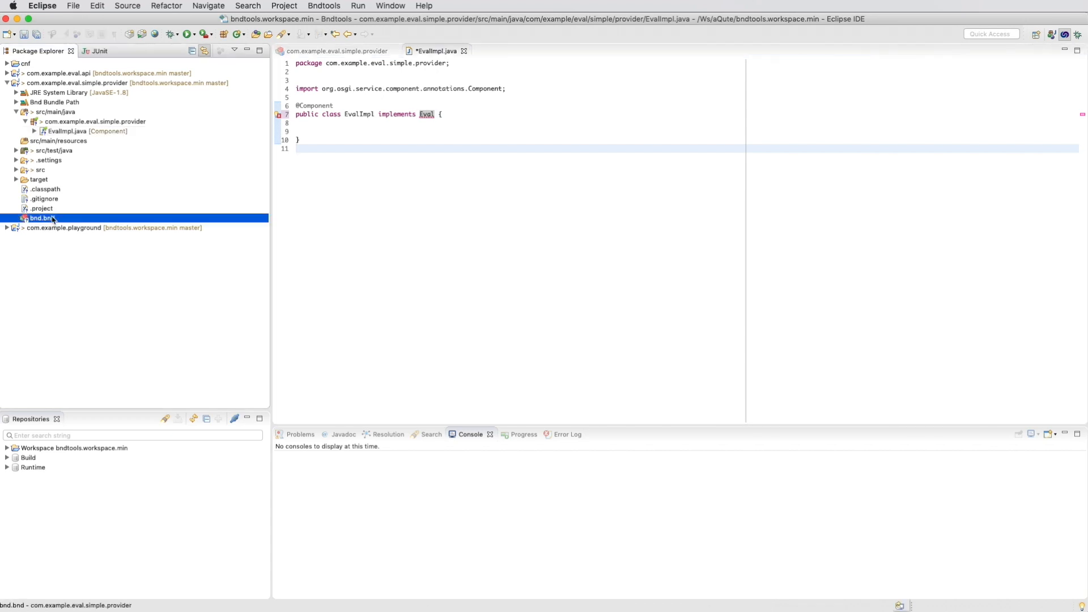
double_click(41, 217)
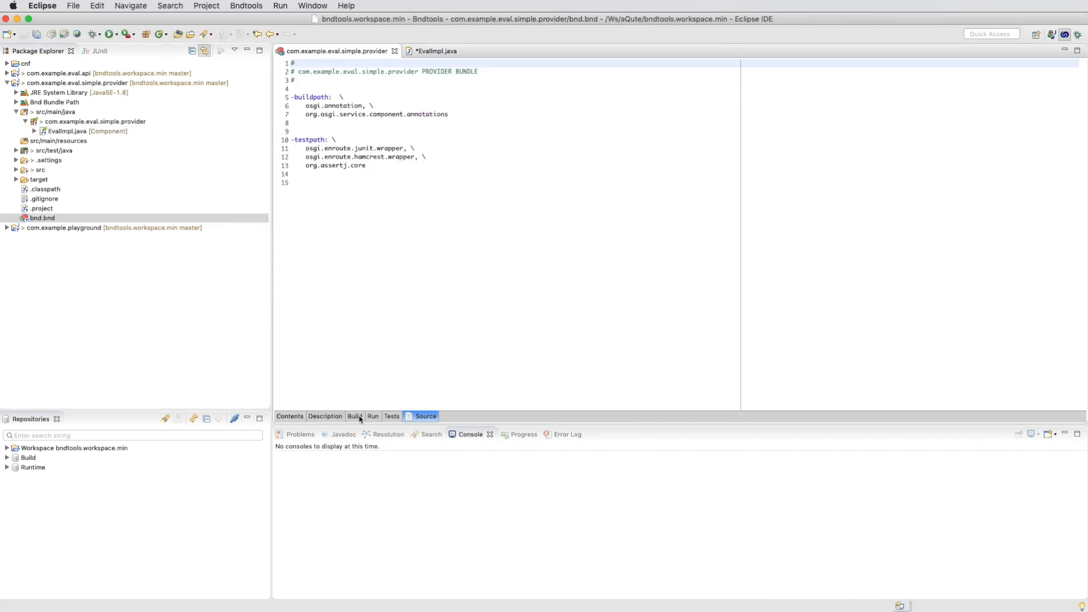
left_click(355, 416)
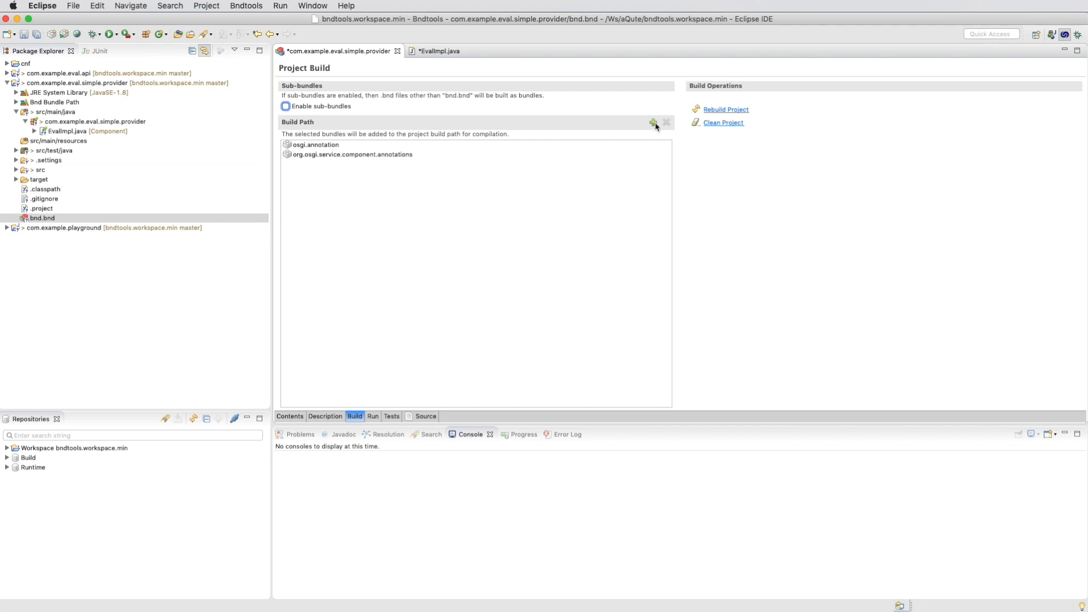
left_click(652, 123)
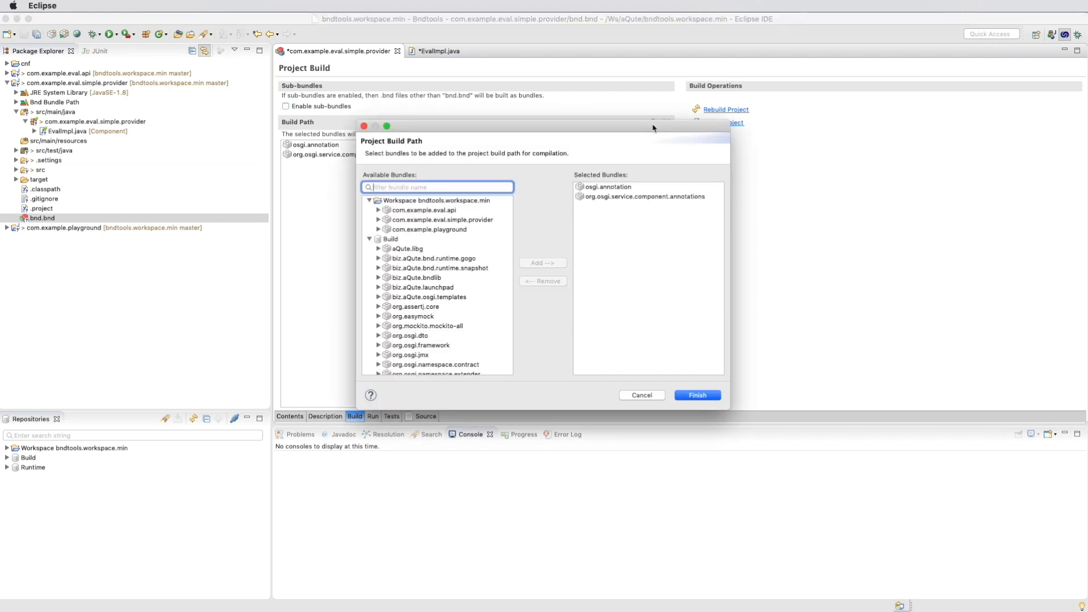
left_click(421, 209)
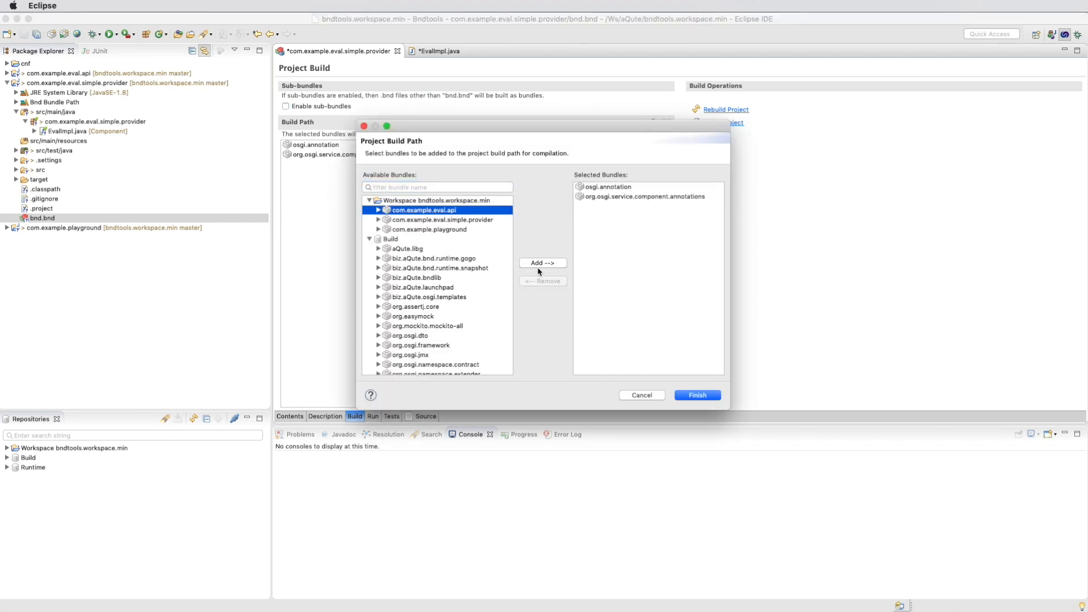
left_click(543, 263)
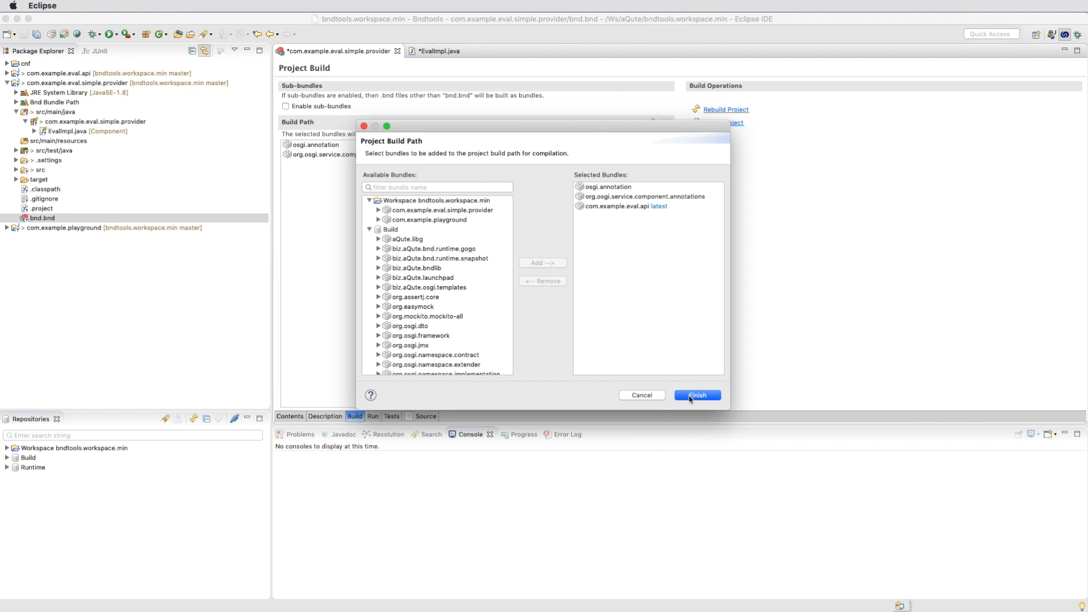
left_click(696, 395)
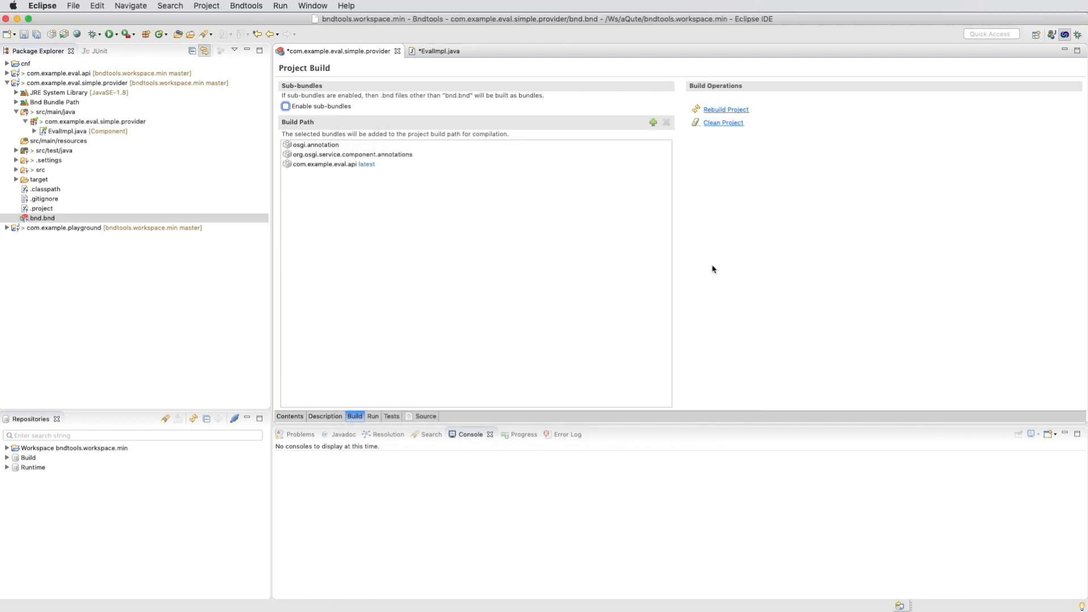
left_click(437, 50)
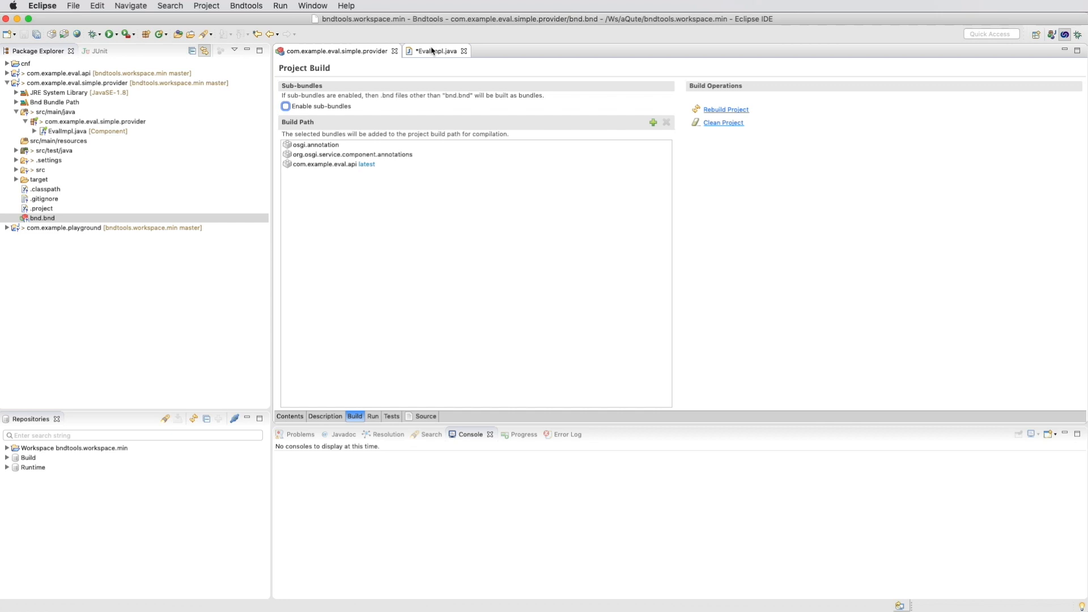
- Add the missing eval method stub to EvalImpl via quick fix and save it
left_click(436, 50)
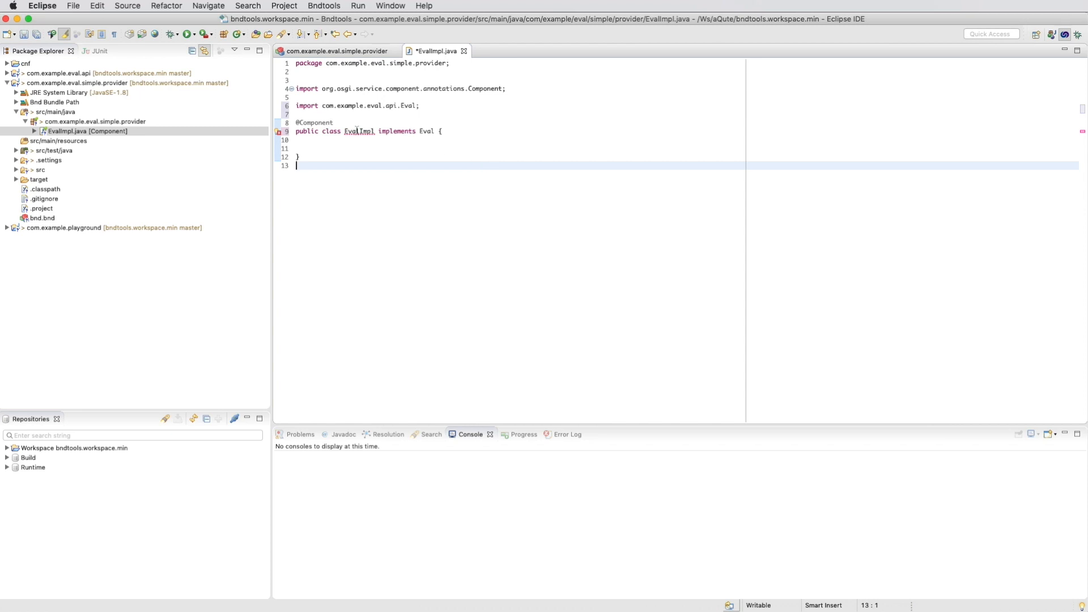
left_click(356, 130)
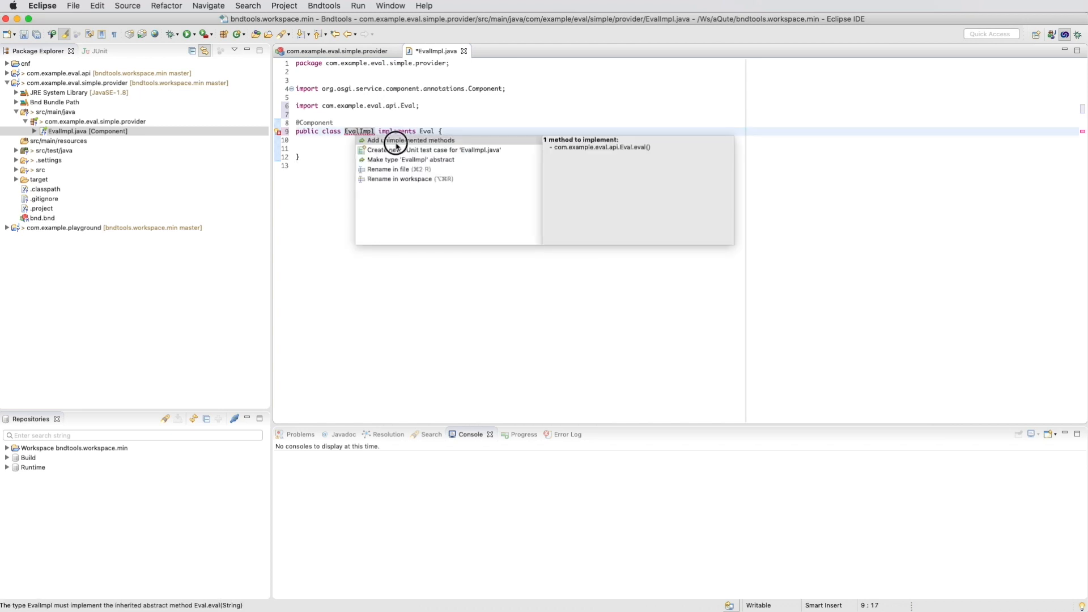
left_click(412, 140)
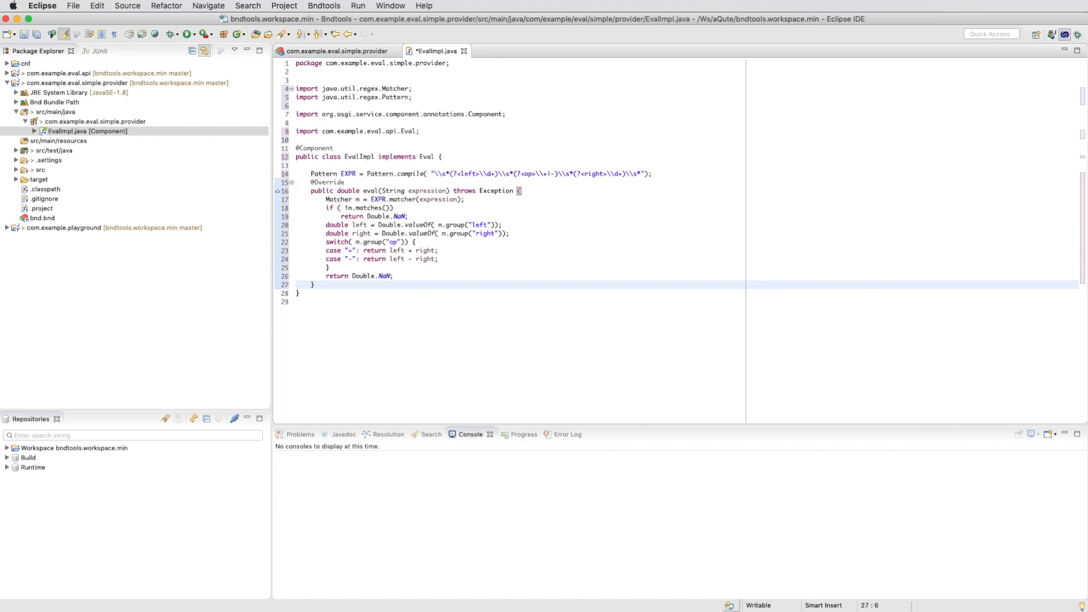
key("cmd+s")
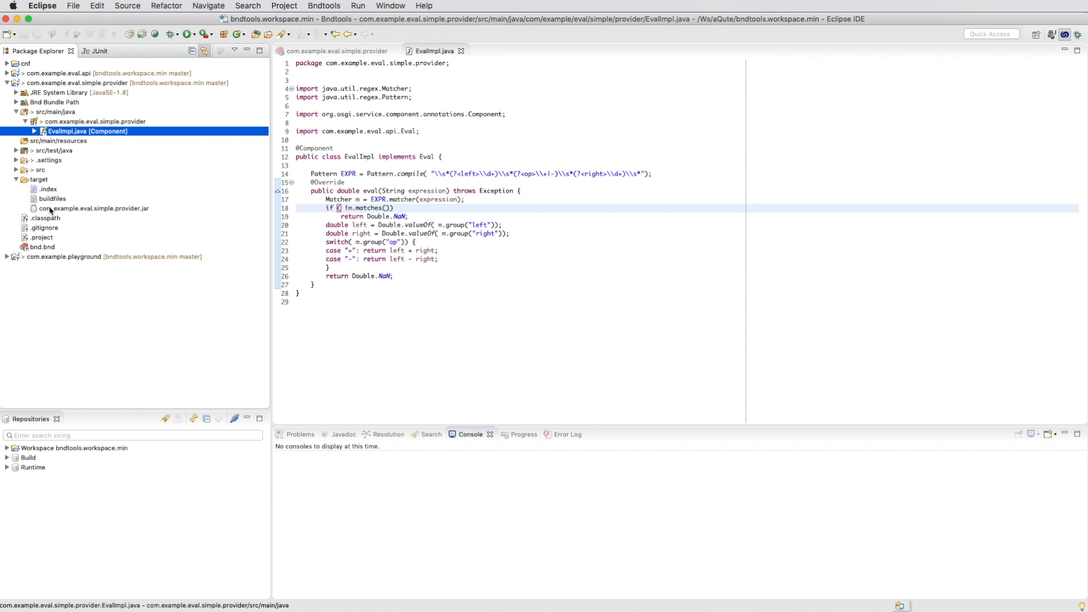
double_click(93, 208)
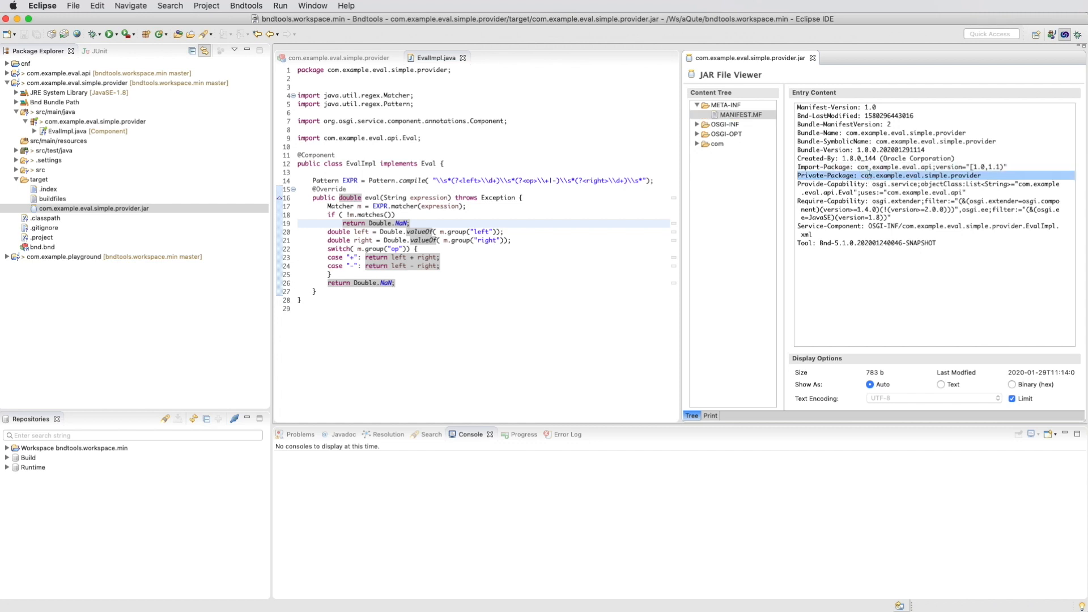
mouse_move(144, 58)
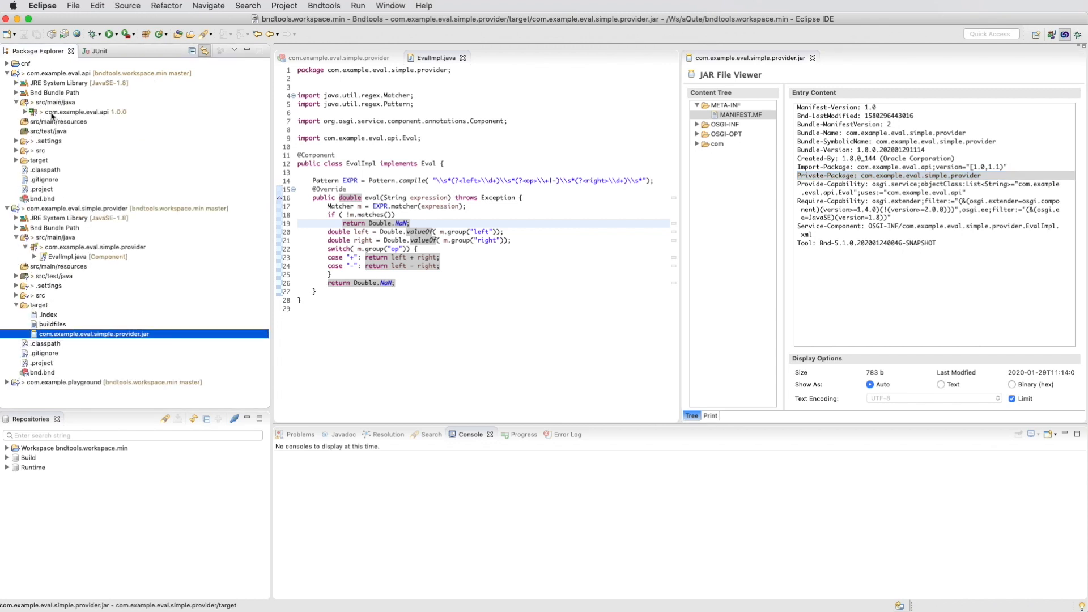
left_click(31, 111)
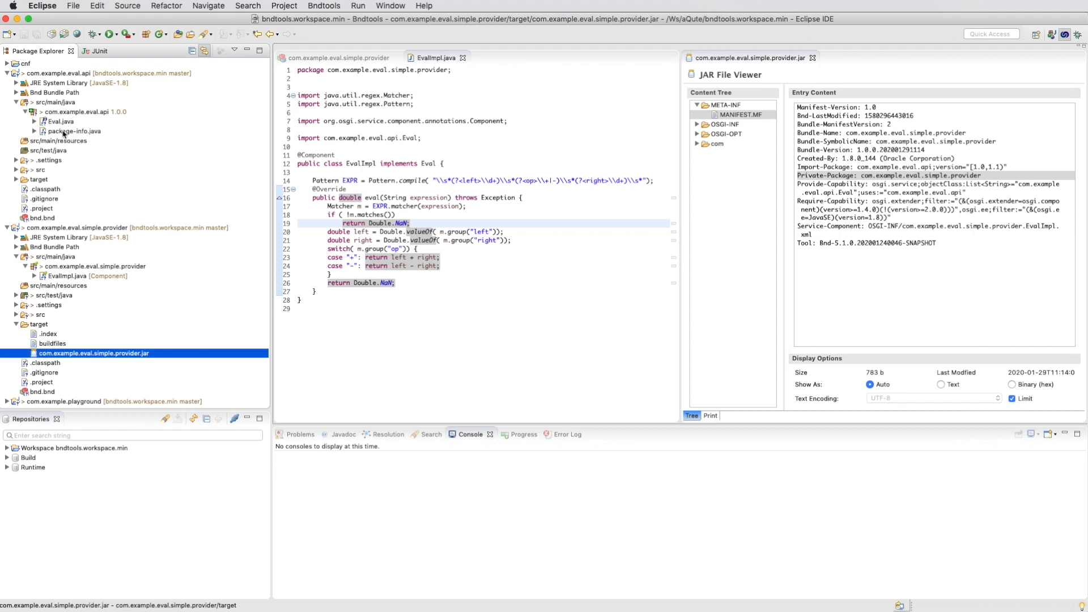
double_click(74, 131)
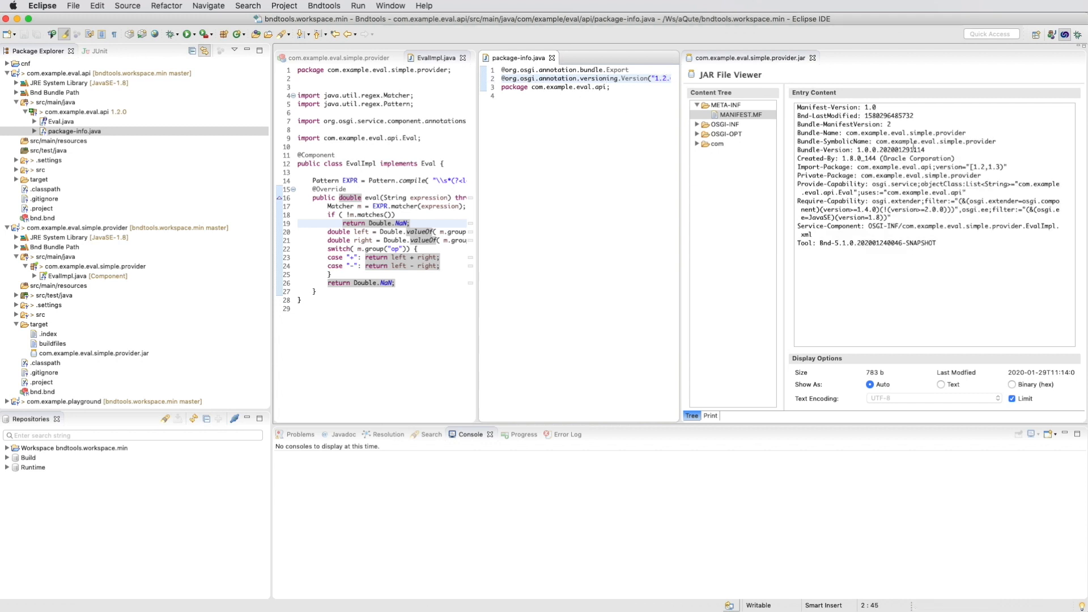
left_click(740, 114)
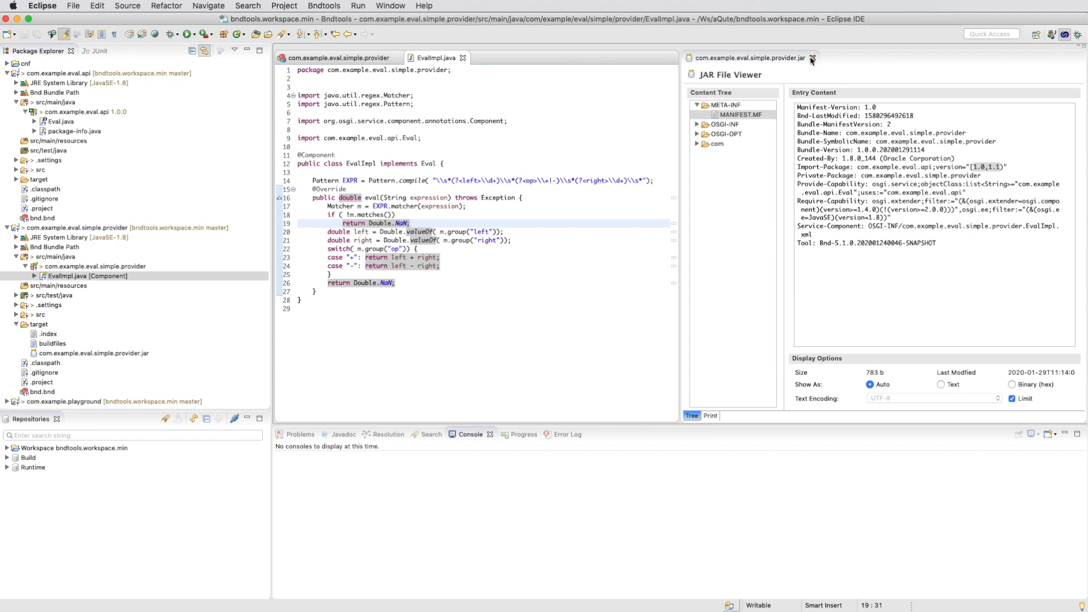
left_click(811, 58)
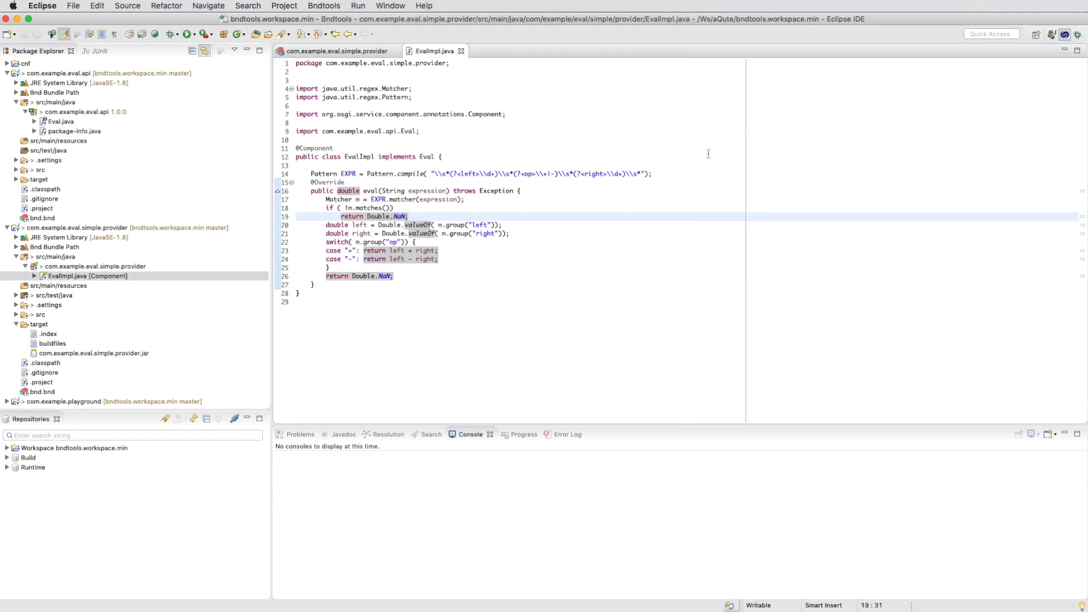
left_click(500, 224)
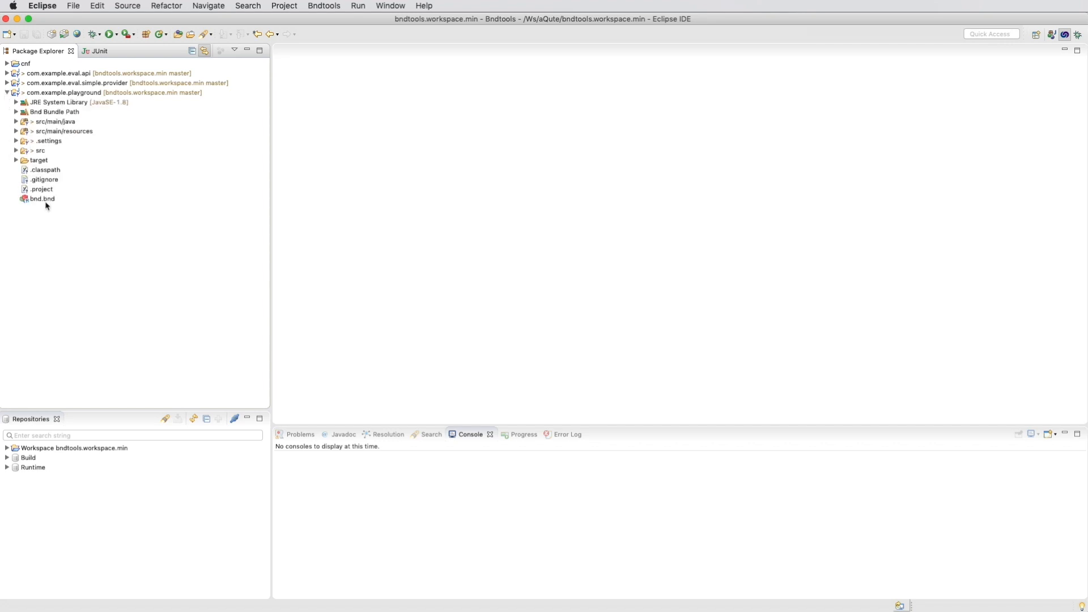
- Open the playground project's bnd.bnd and go to its Run settings
double_click(41, 198)
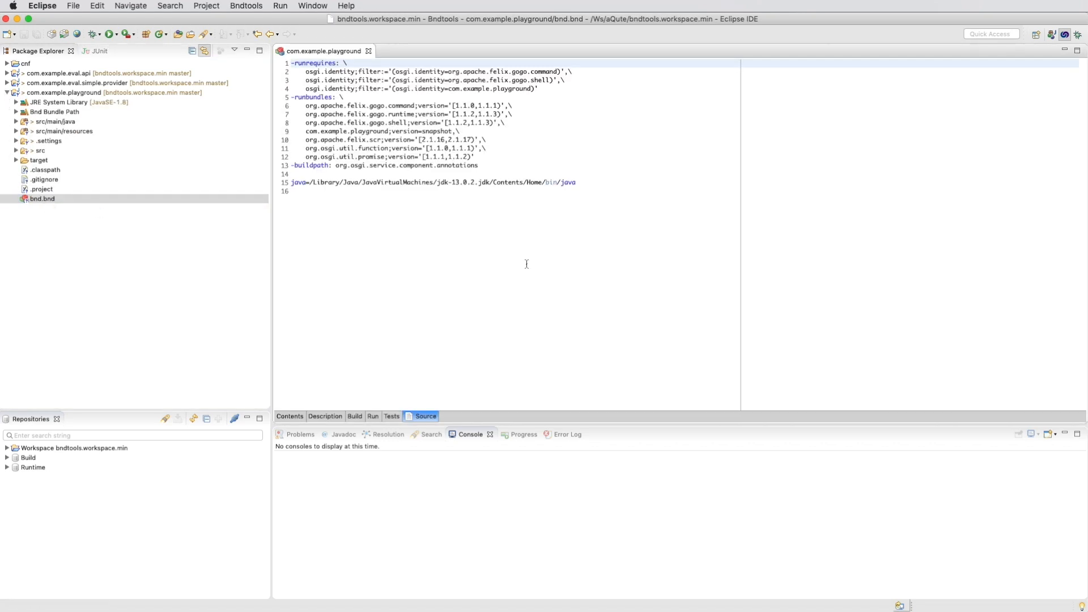
left_click(355, 416)
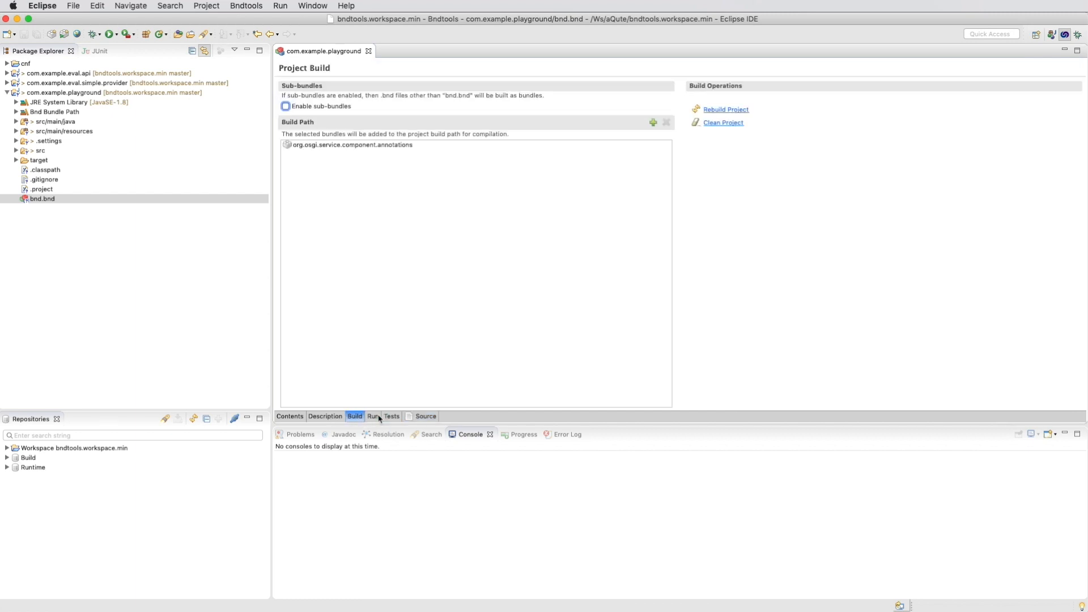
left_click(373, 415)
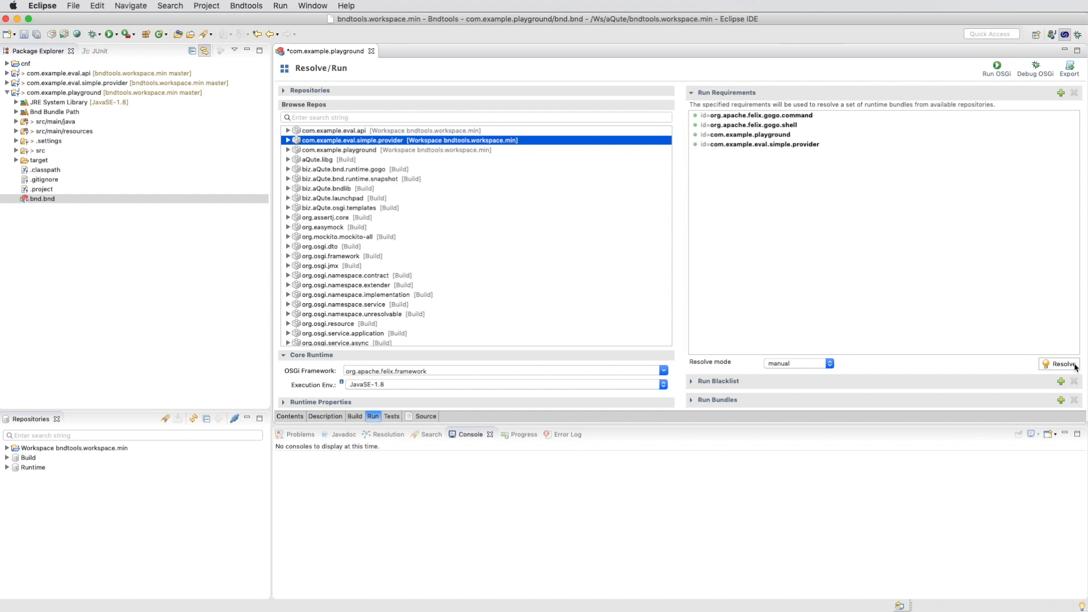
- Resolve and update the playground run bundles, then enter eval 1+2 in the shell
left_click(1062, 364)
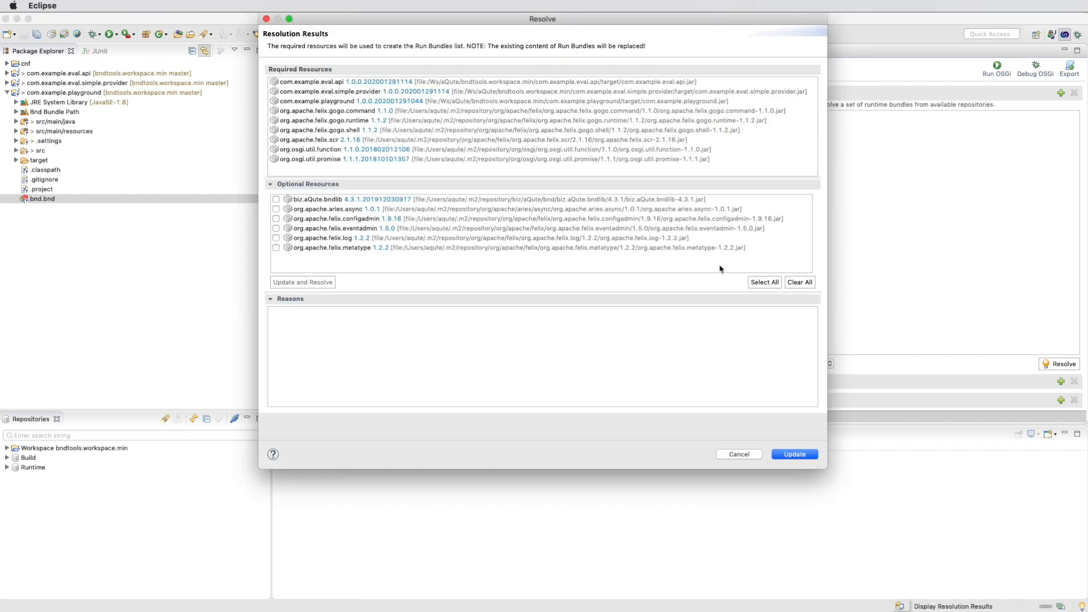
left_click(794, 454)
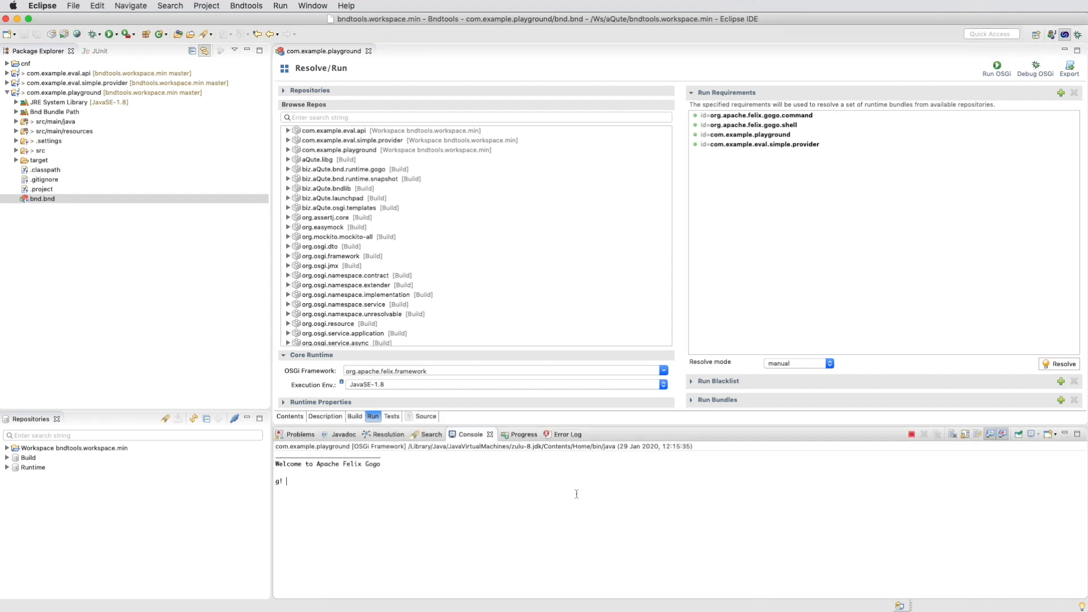
type("eval 1")
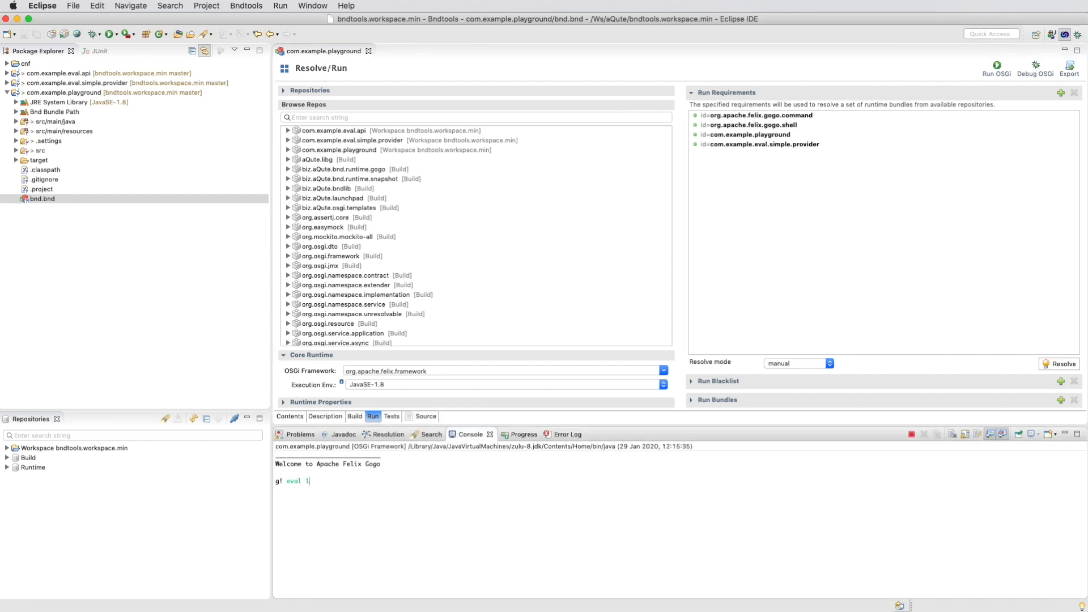
key("Return")
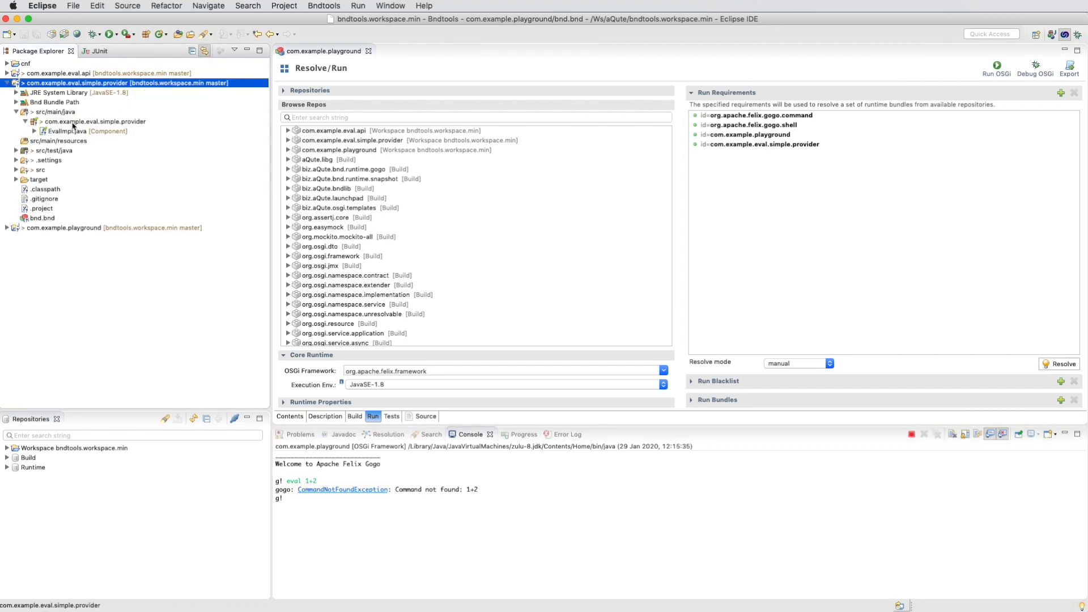
double_click(67, 130)
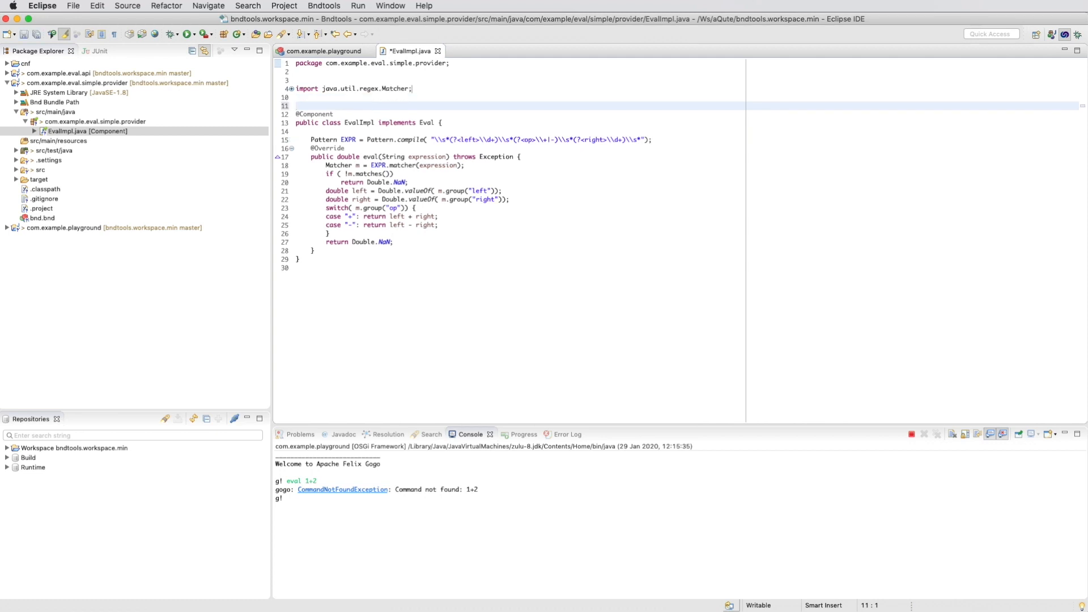
type("@GogoCommand(scope=\"\")")
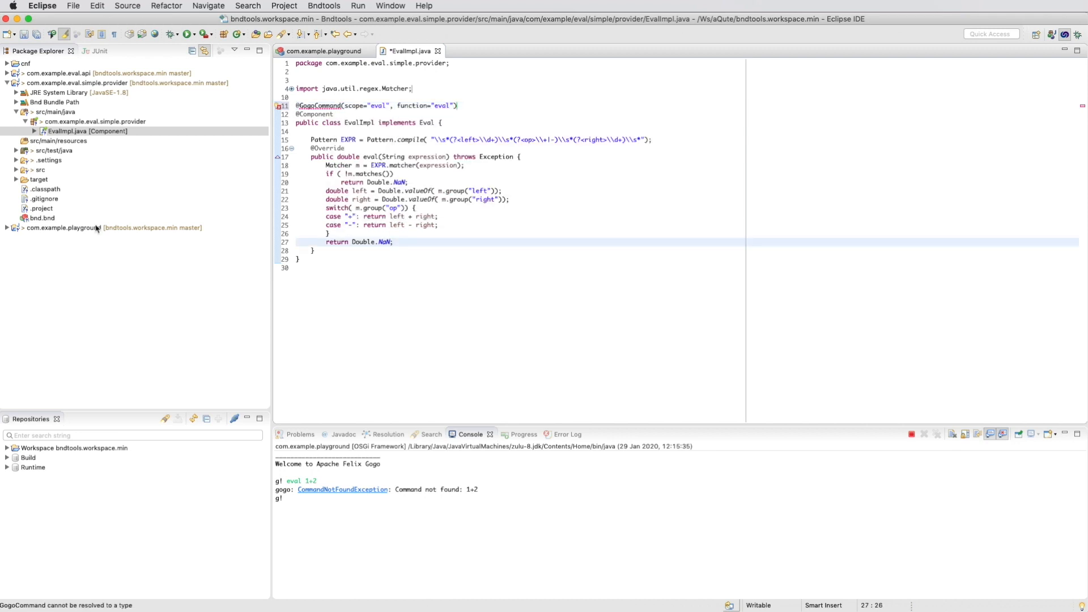
double_click(41, 217)
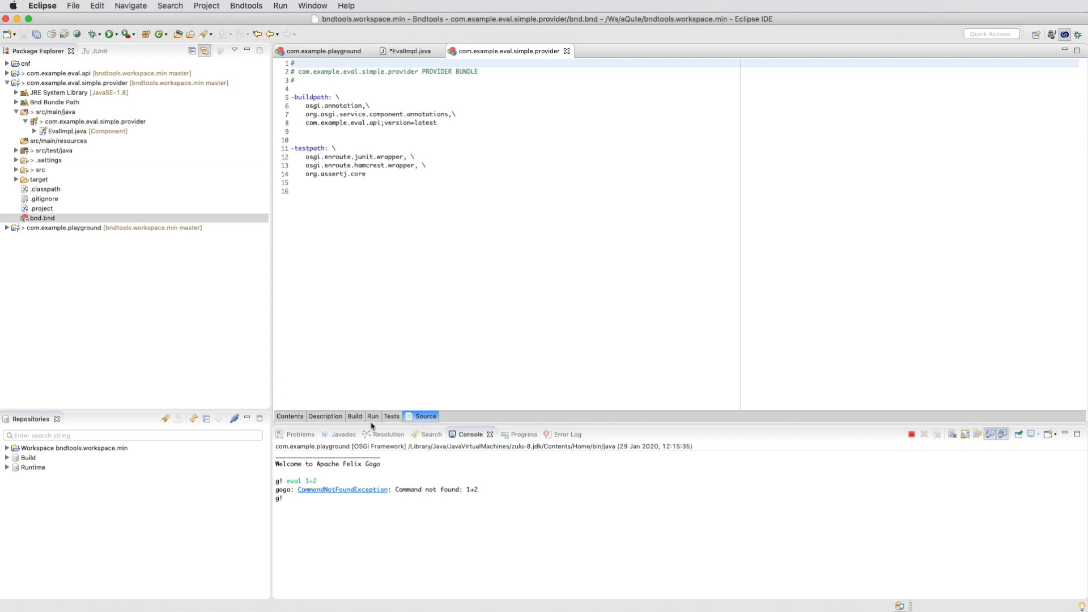
- On bnd.bnd's Build tab, add the org.apache.felix.gogo.runtime bundle to the Build Path
left_click(355, 415)
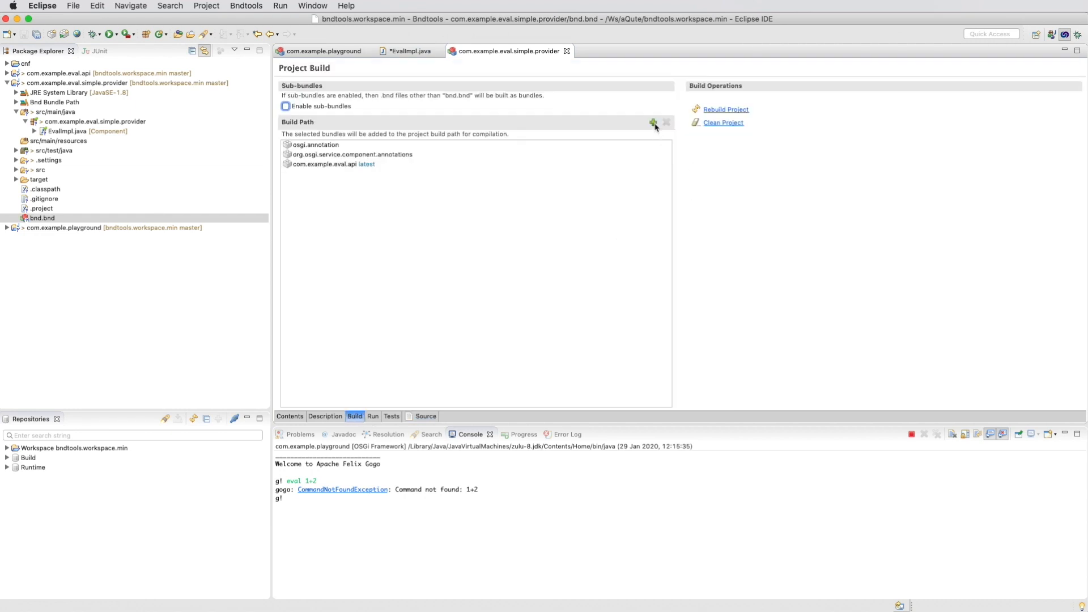
left_click(653, 123)
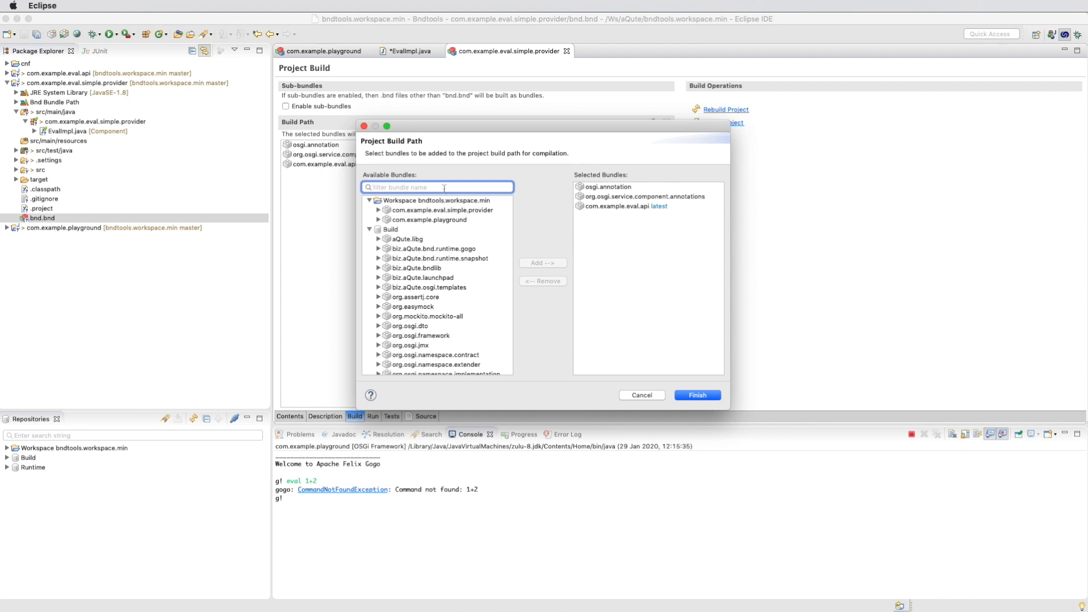
type("gogo")
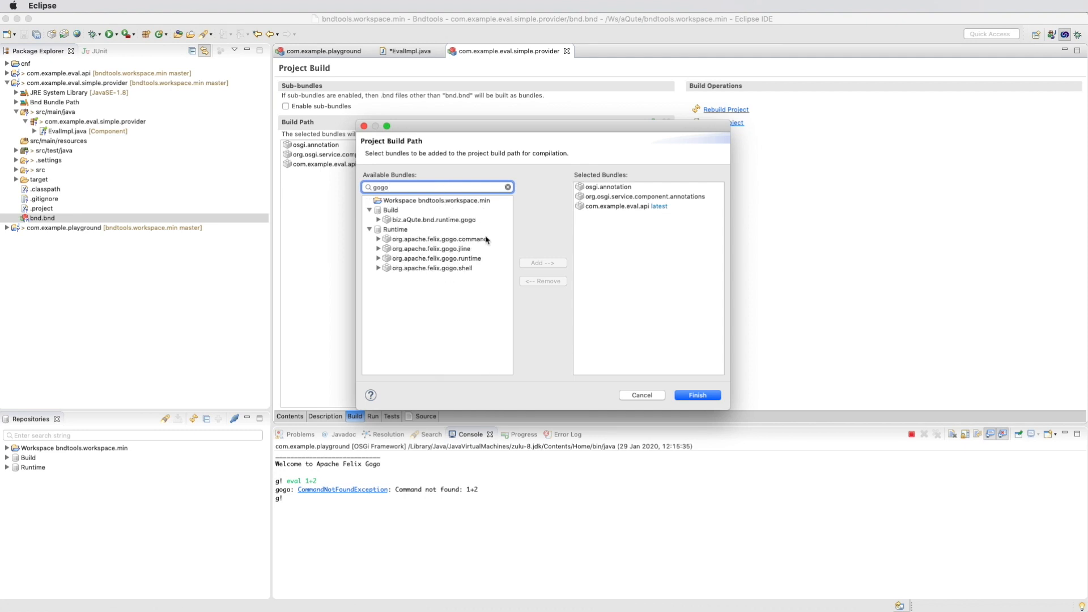
left_click(436, 259)
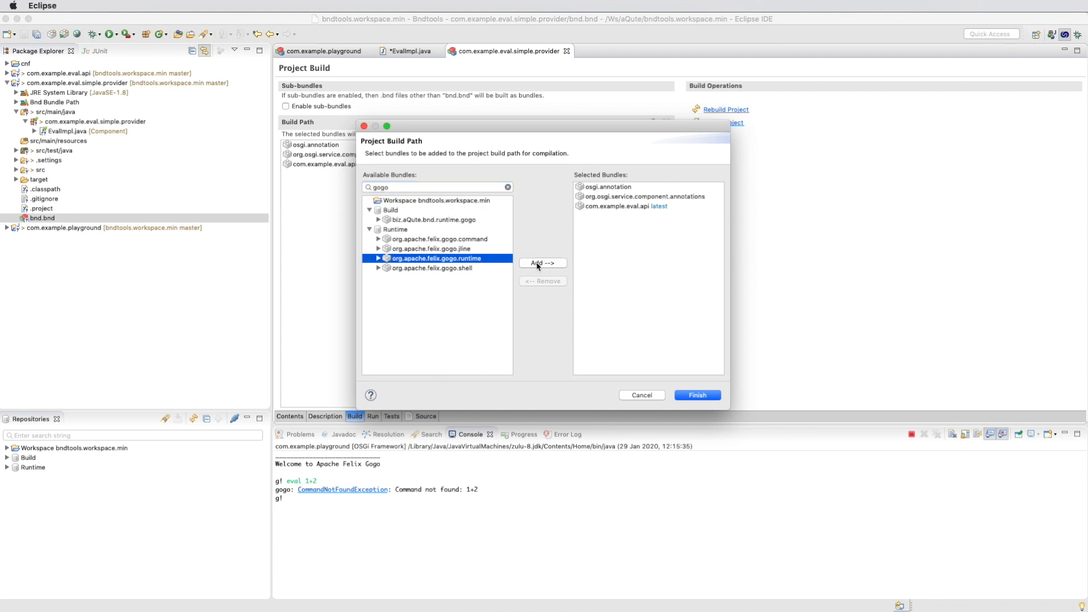
left_click(696, 395)
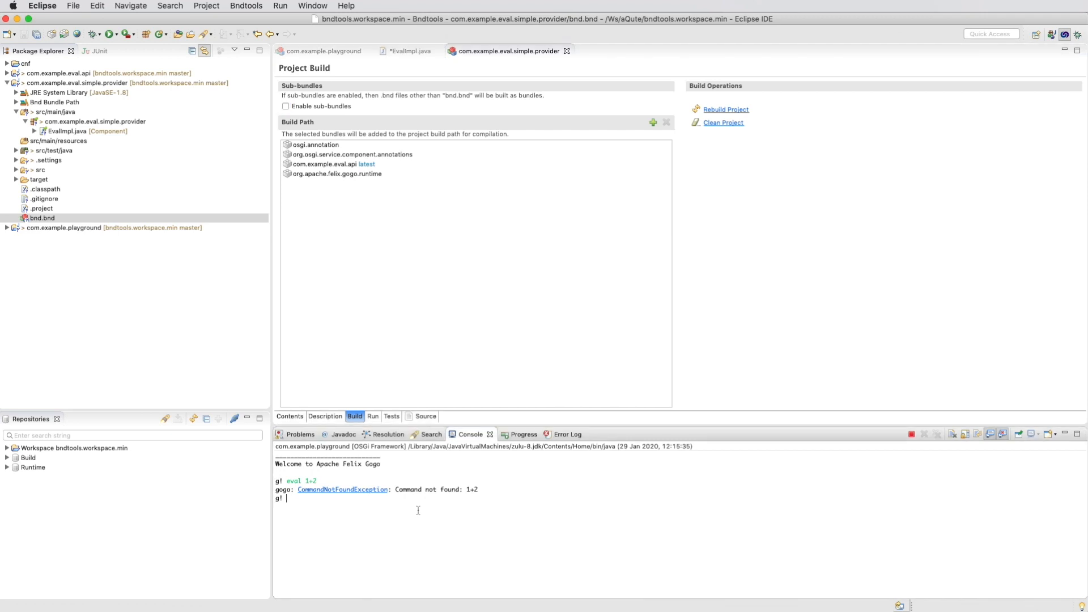
left_click(406, 50)
type("eval:eval")
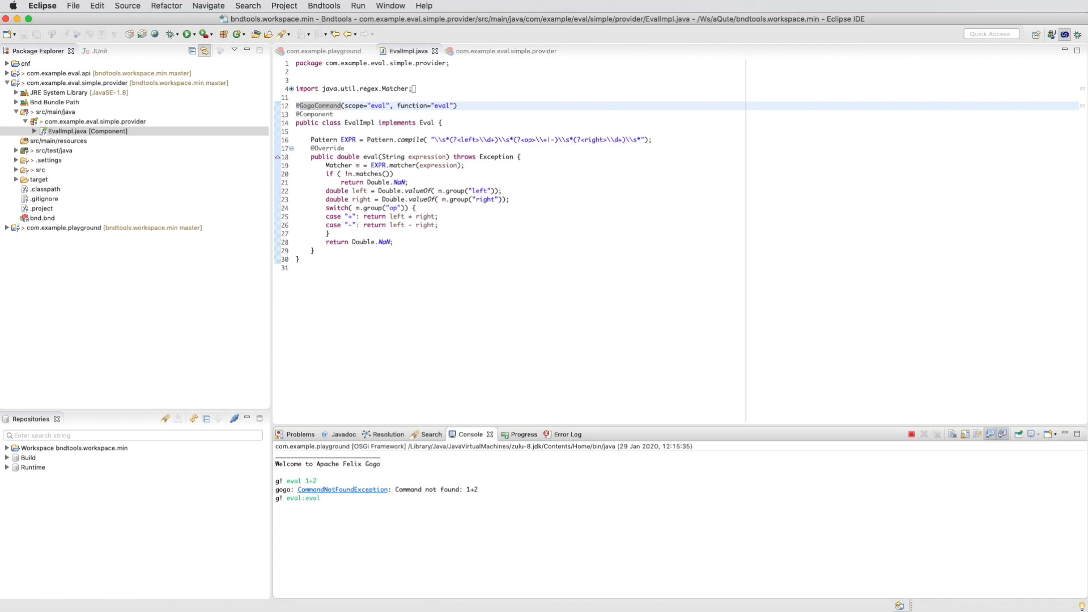
- Enter the command eval:eval 1+2 at the Gogo shell prompt, without running it
type("1+2")
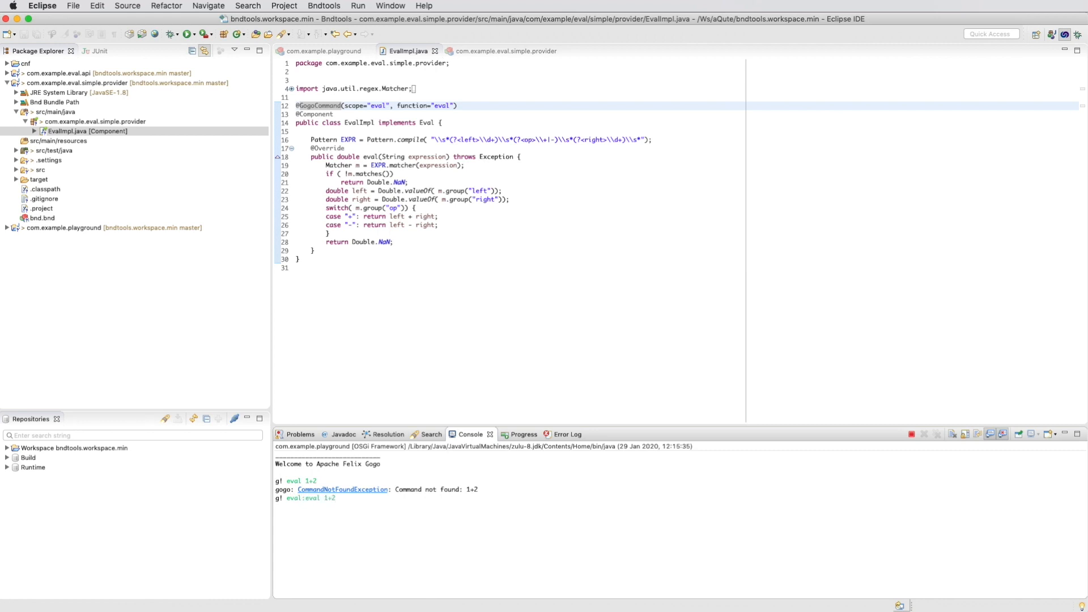